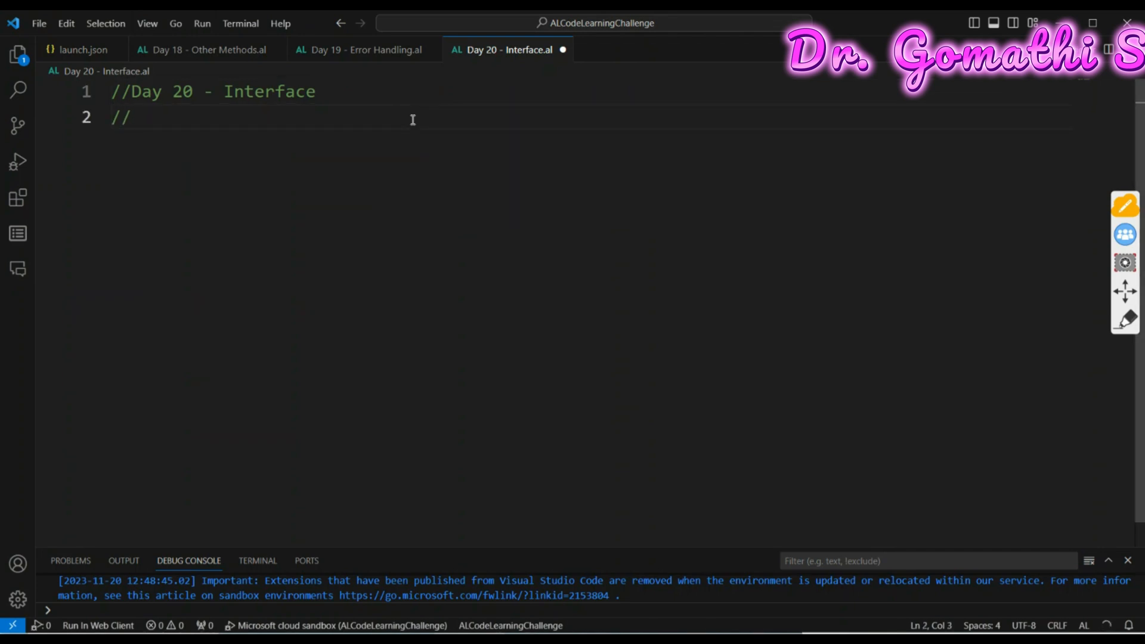
Comment that interfaces define methods without implementation and can only have abstract methods
text(Defines t)
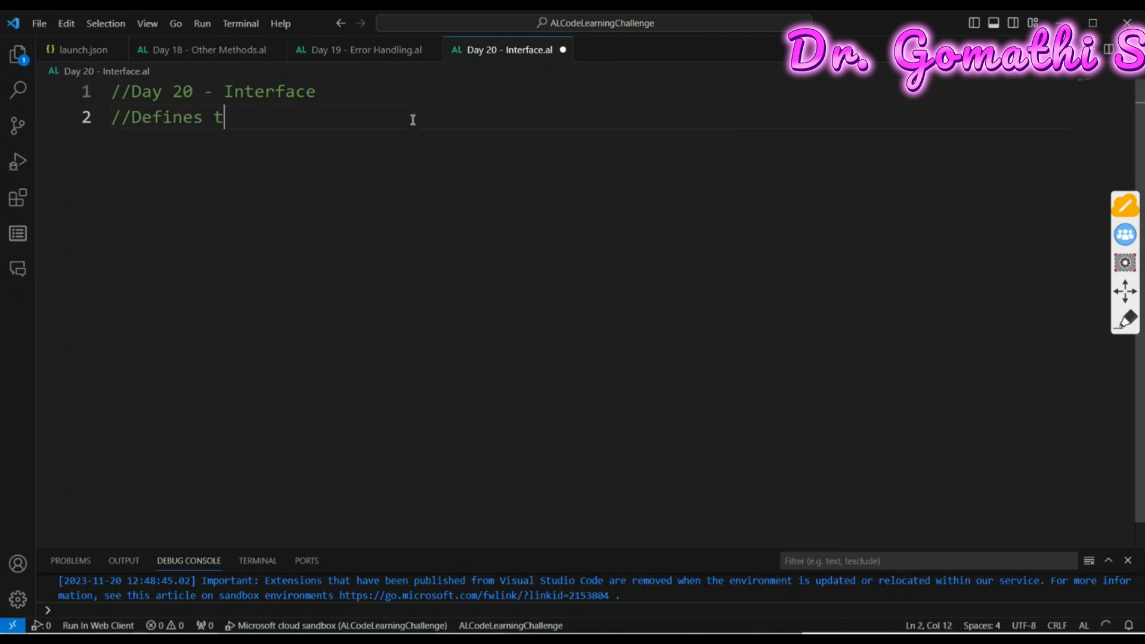
text(he methods)
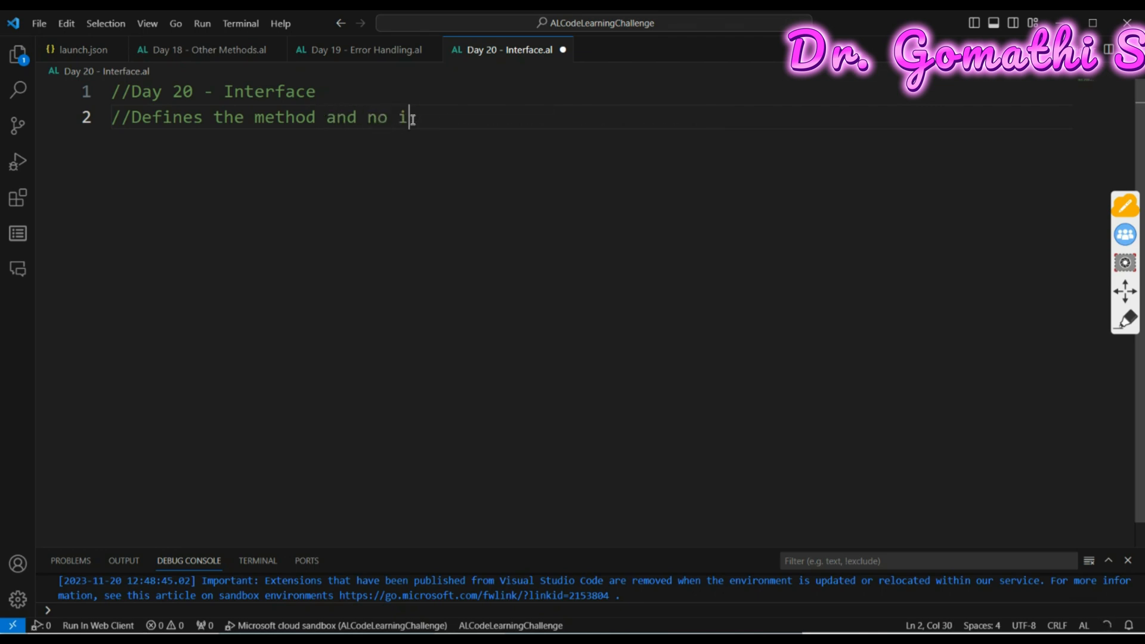
text(mplementation)
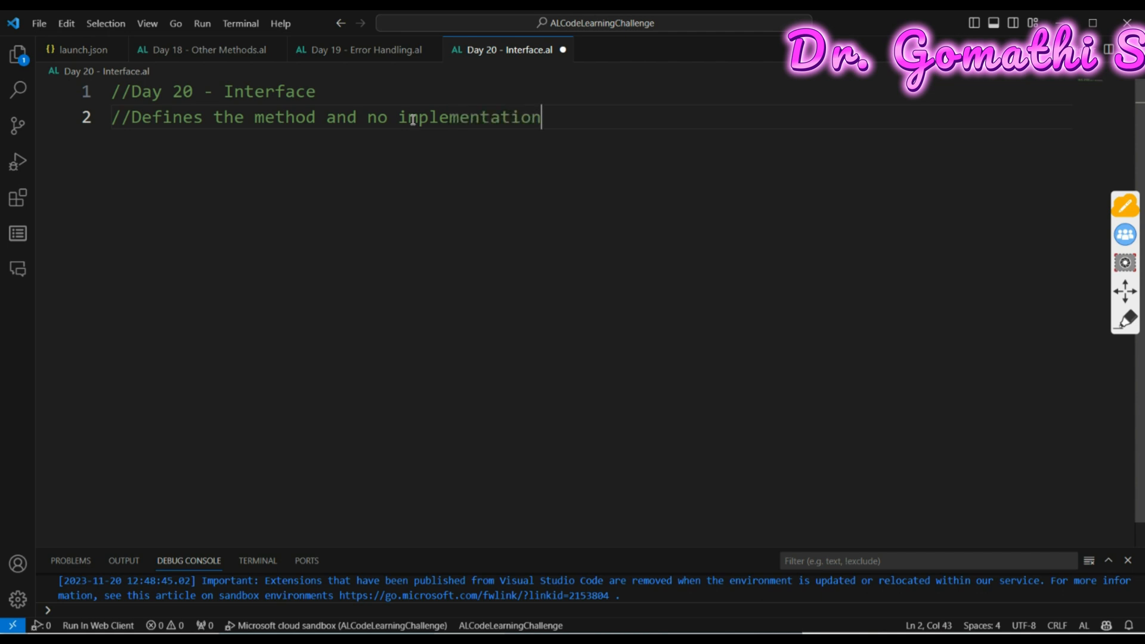
text(//Can only have abstract methods)
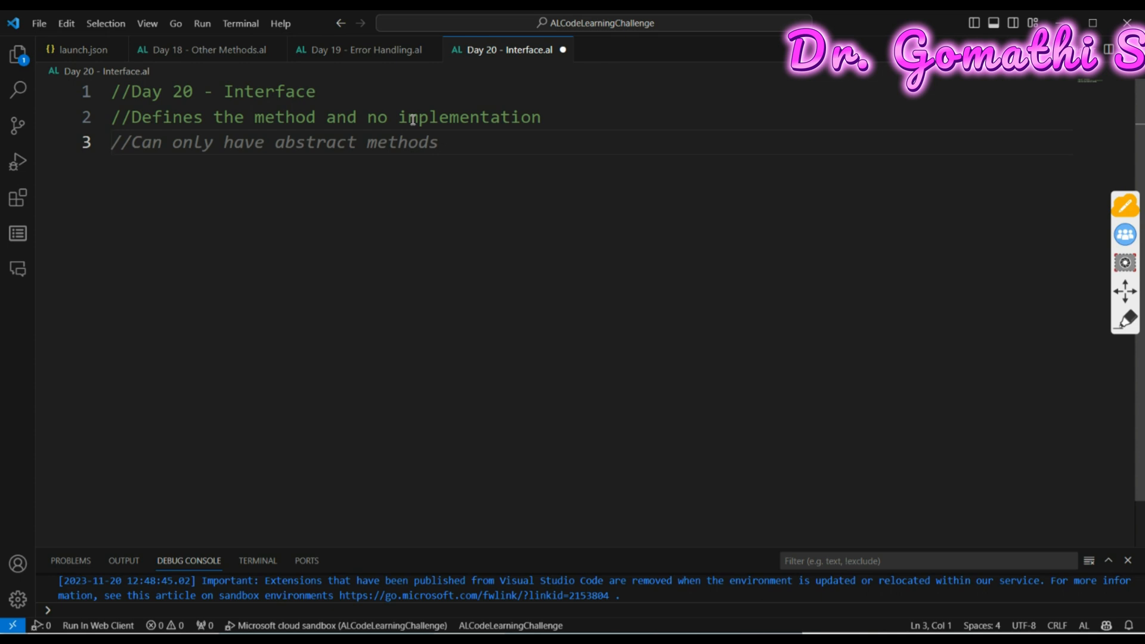
click(120, 142)
text(//Implemented u)
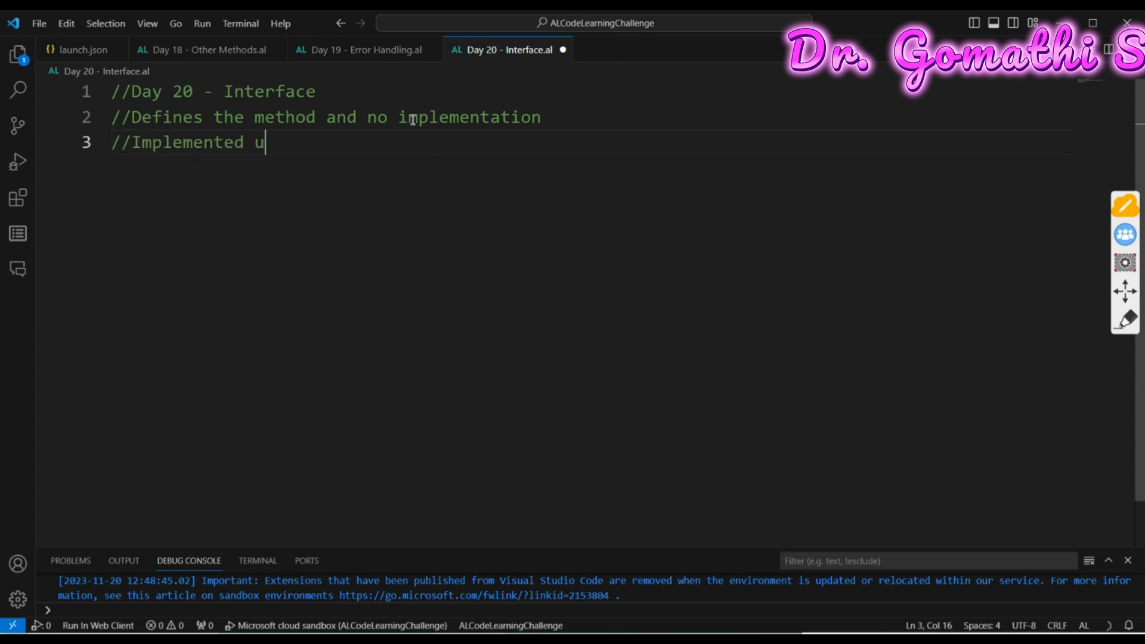
Comment that interfaces are implemented by codeunits and can inherit from multiple interfaces
text(sing codeunit)
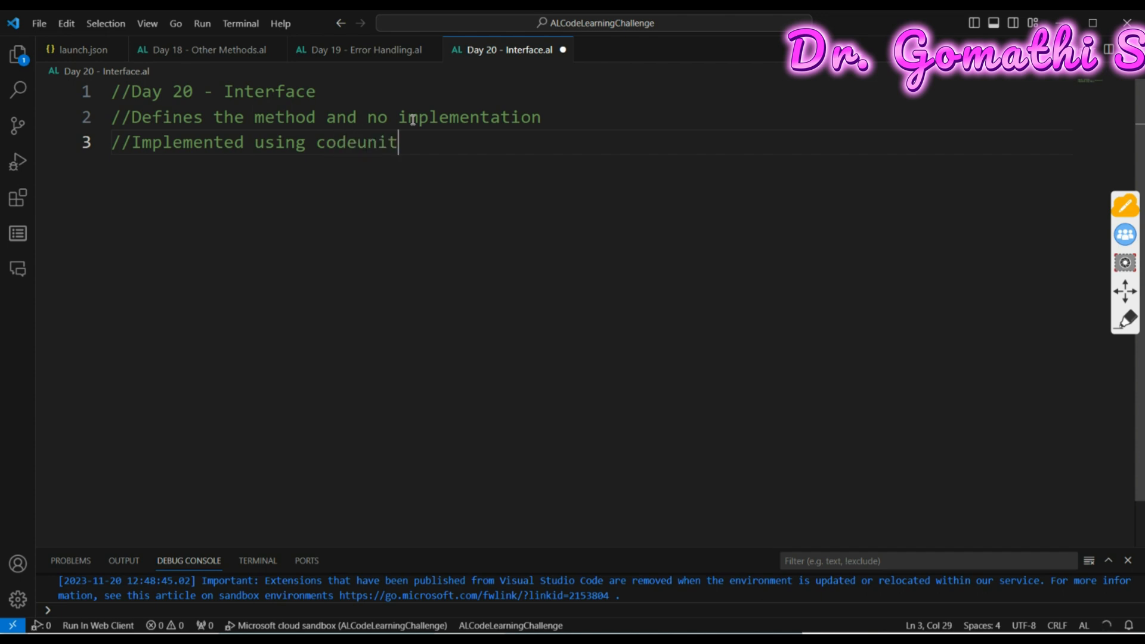
text(s - usin)
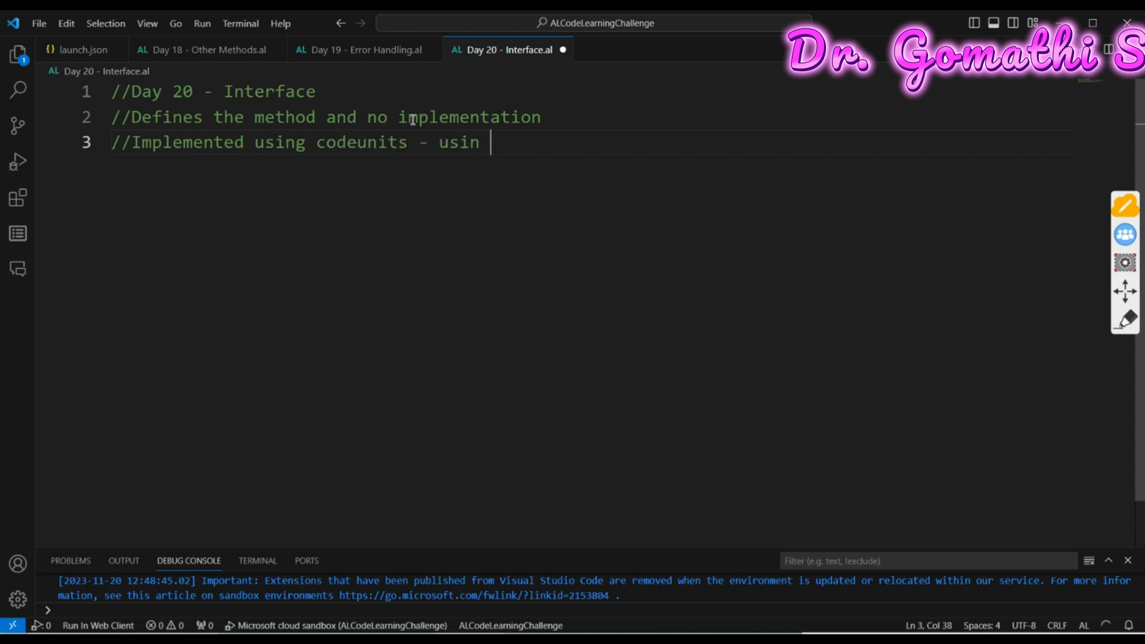
text(g impl)
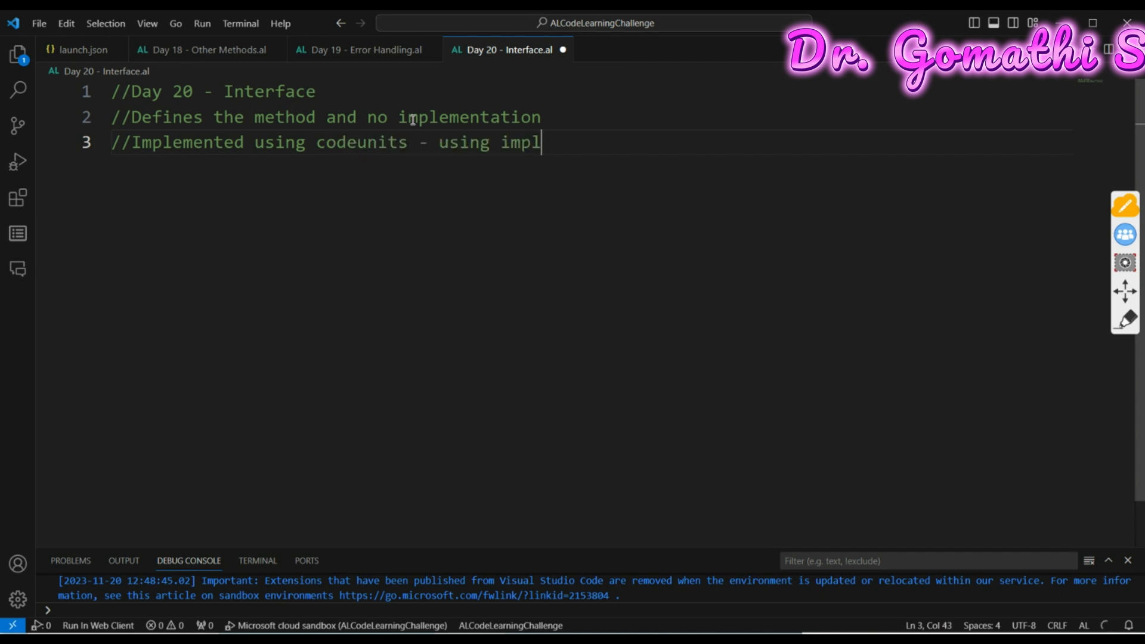
text(ement methods)
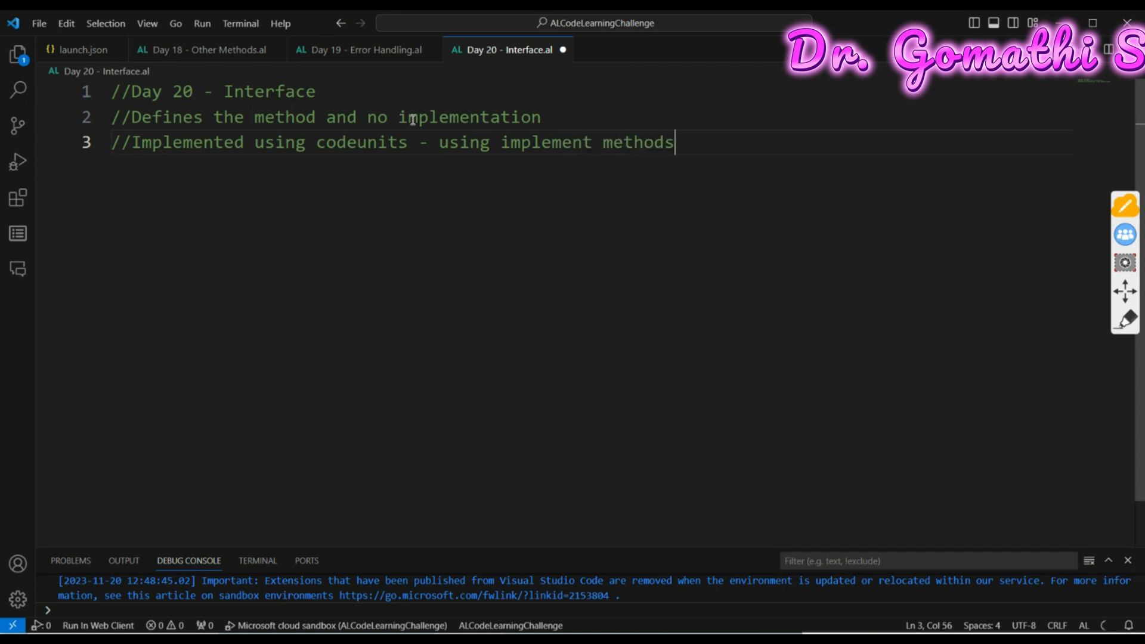
text(=>)
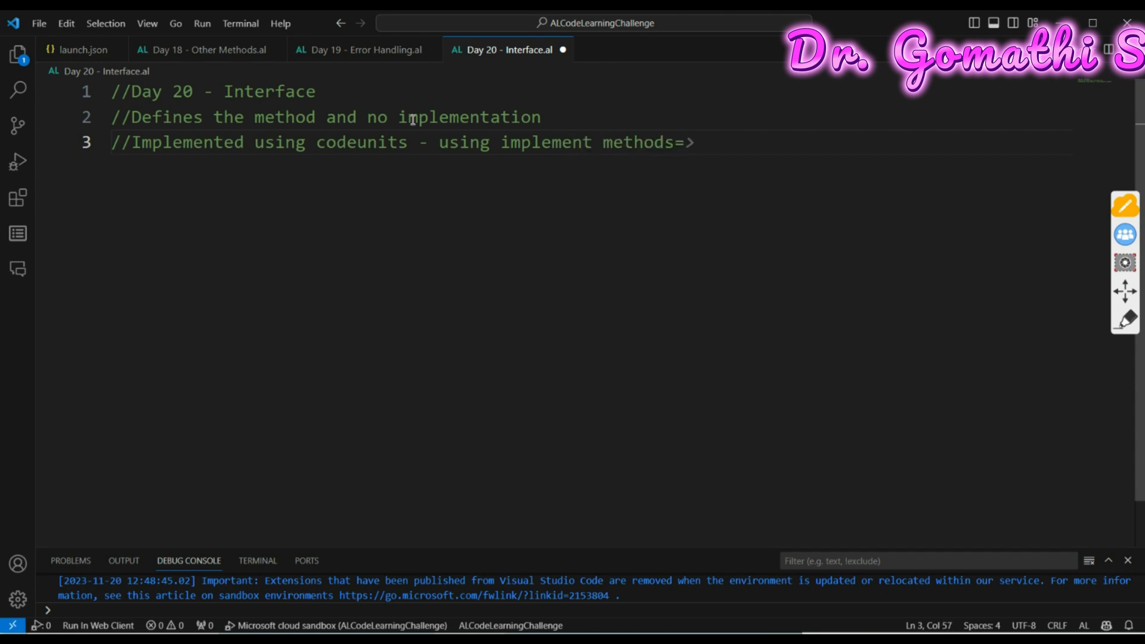
key(Backspace)
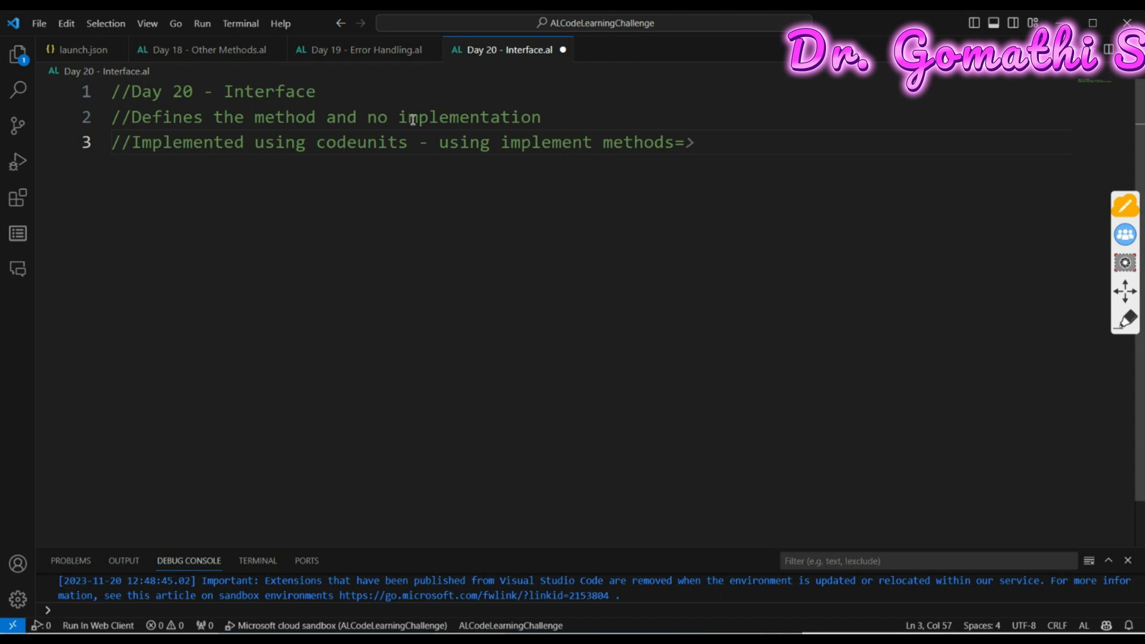
text(//Can inherit from multiple interfaces)
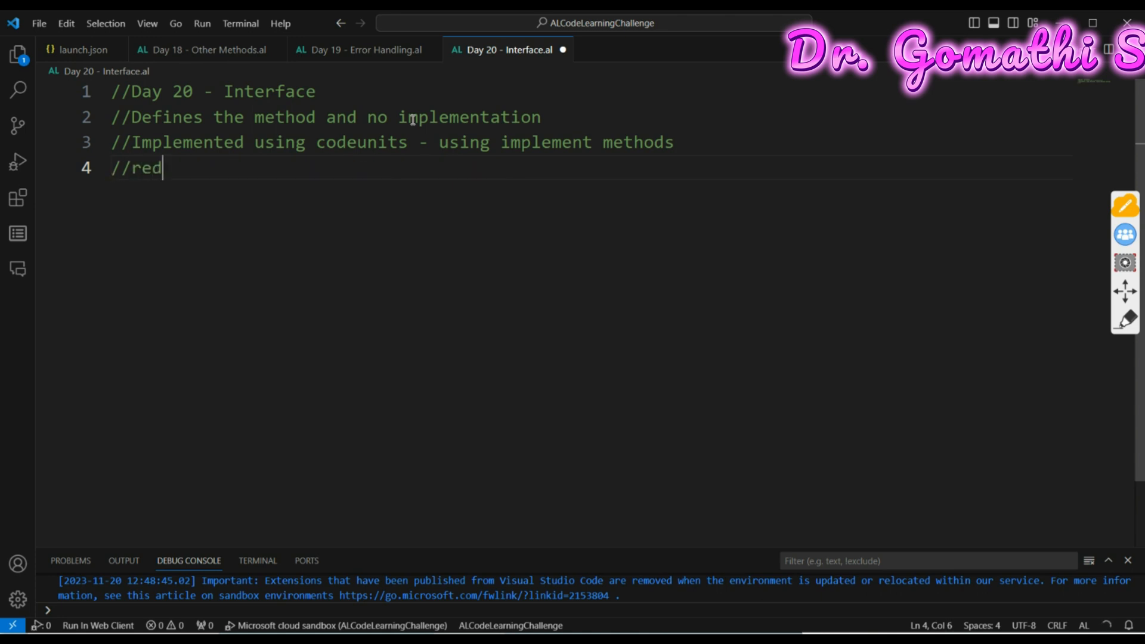
Add a comment listing the benefits: reduced dependency, code reusability, polymorphism
text(uce dependen)
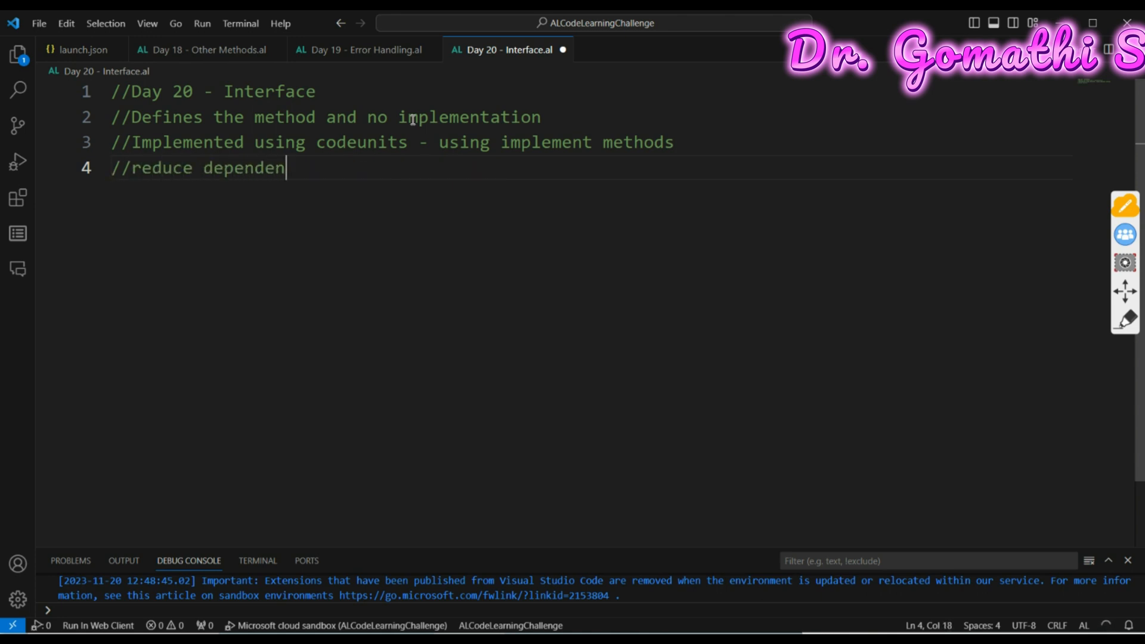
text(cy)
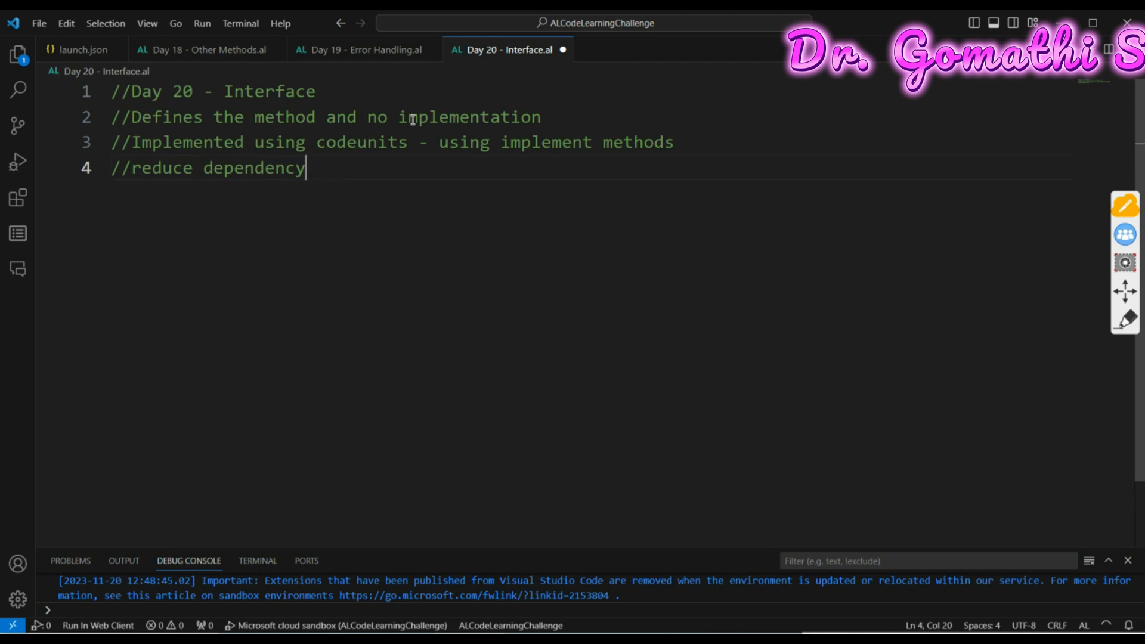
text(, code r)
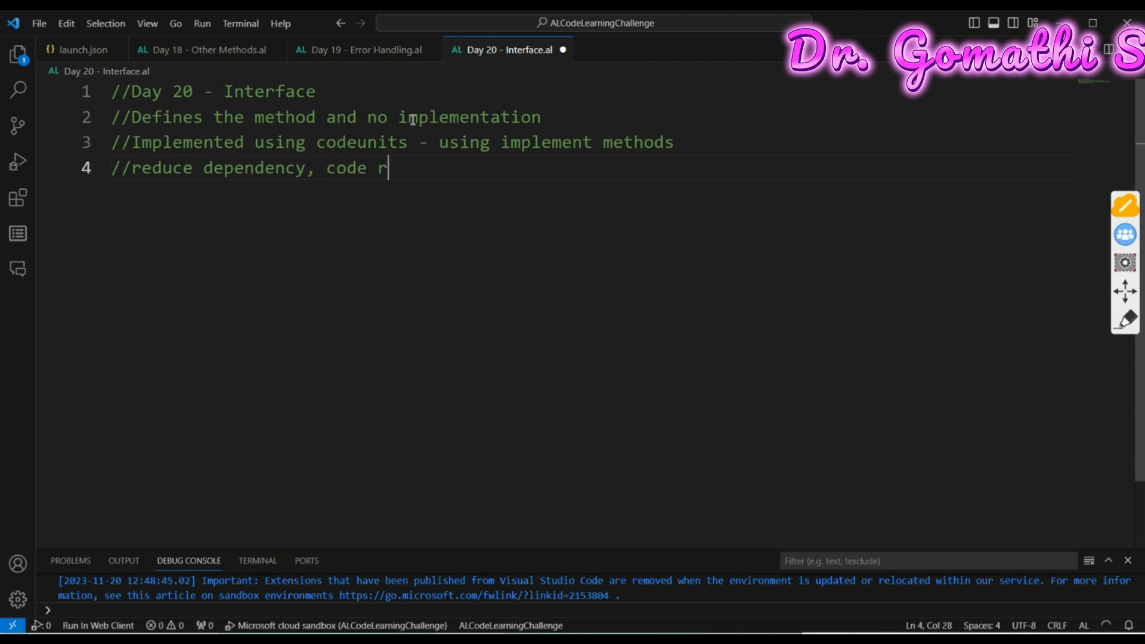
text(eusability)
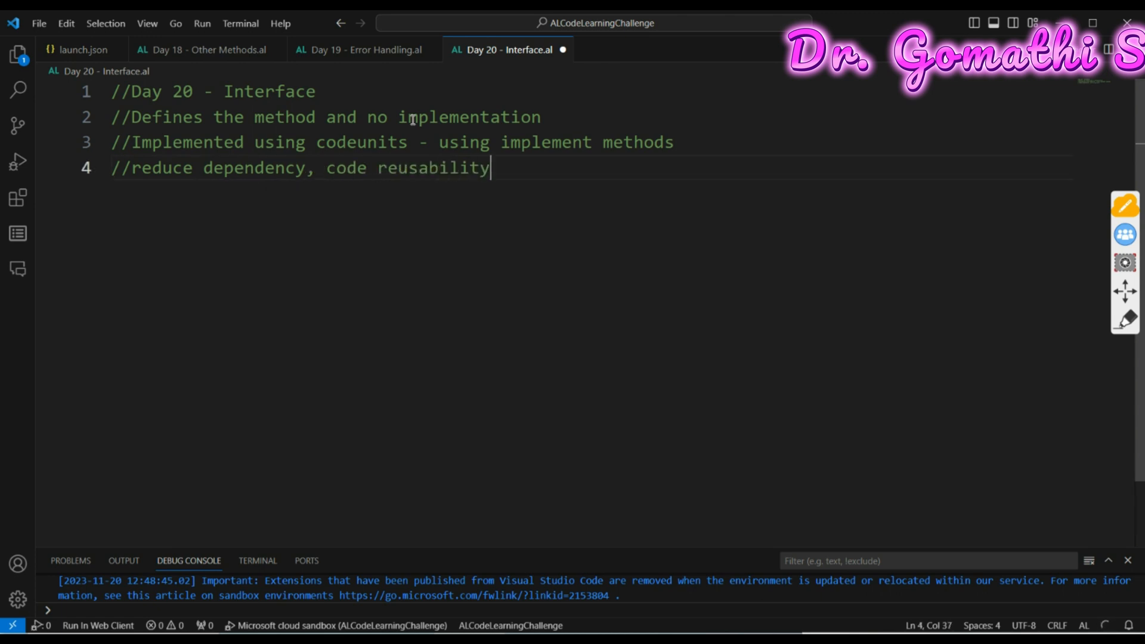
text(, su)
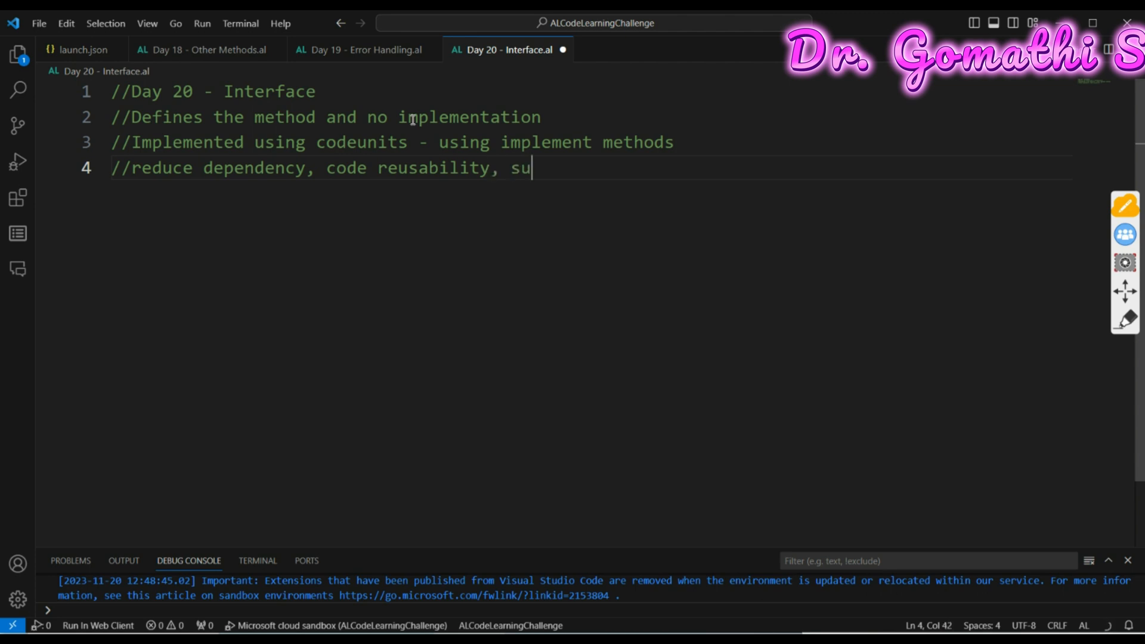
text(pport poly)
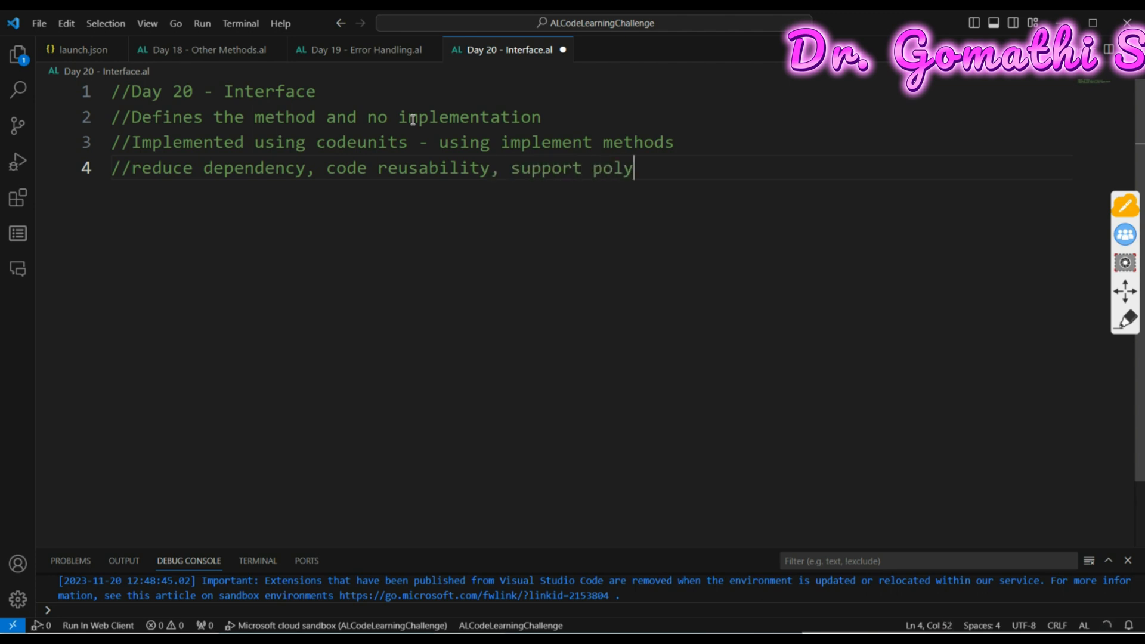
text(morphsi)
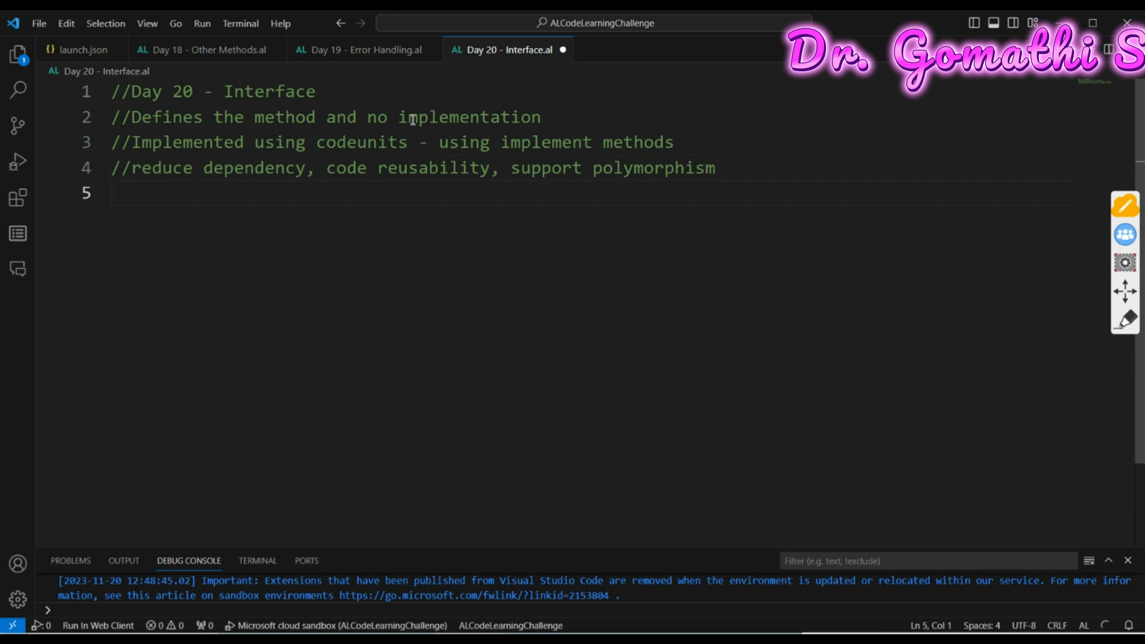
Add a comment calling interfaces a contract, then declare interface "IpaymentProcess"
text(//interface is a contract between class and outside world)
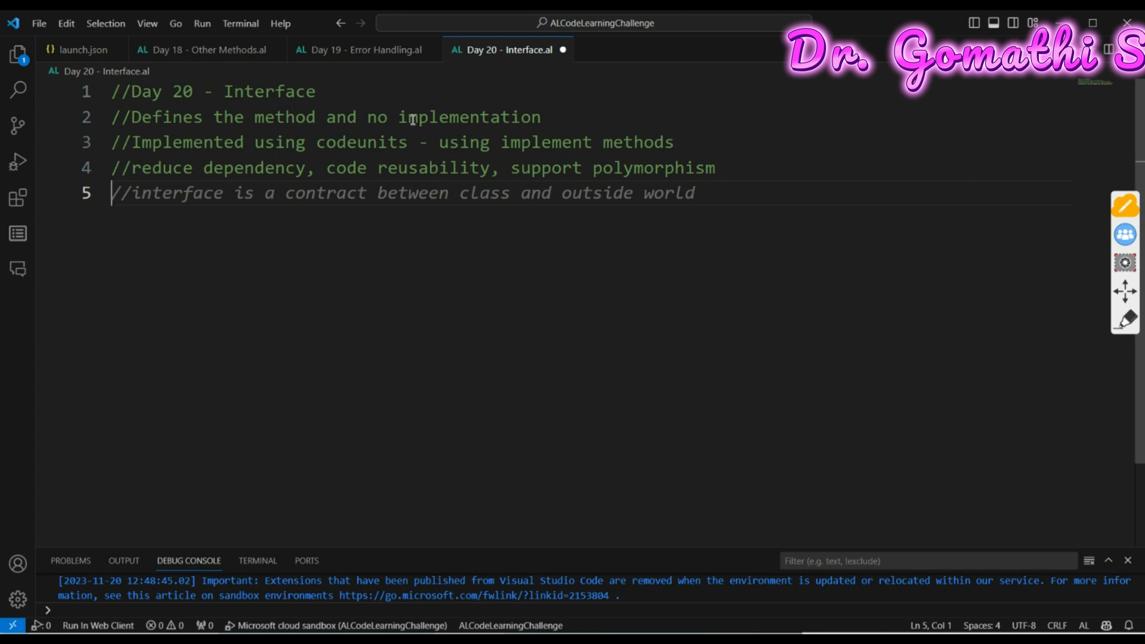
text(interface ")
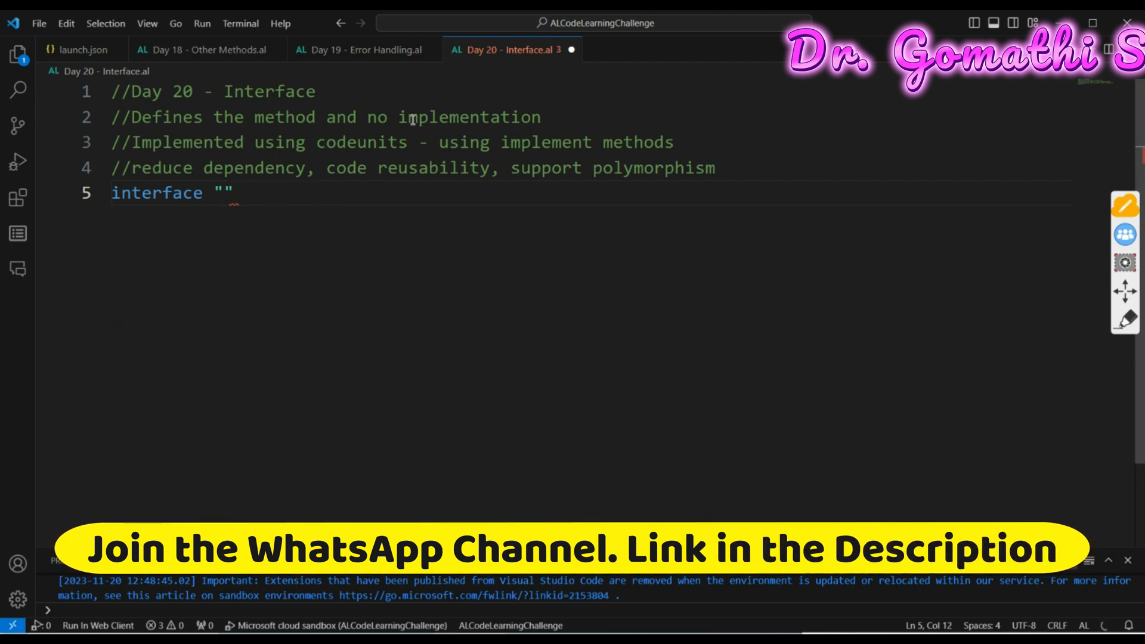
text(I)
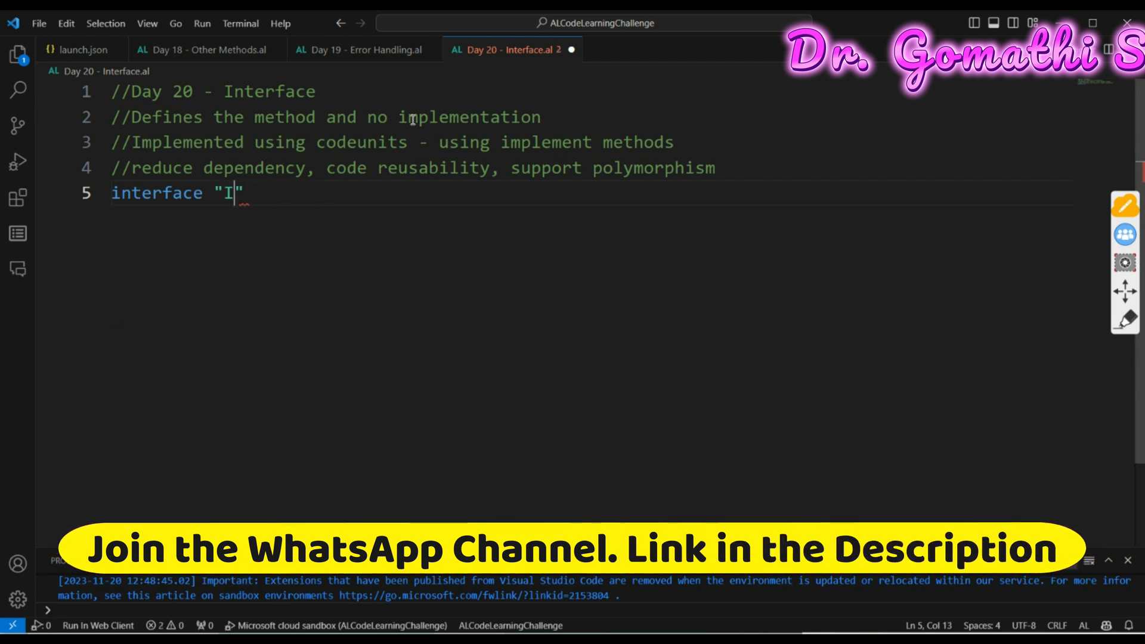
text(paymentP)
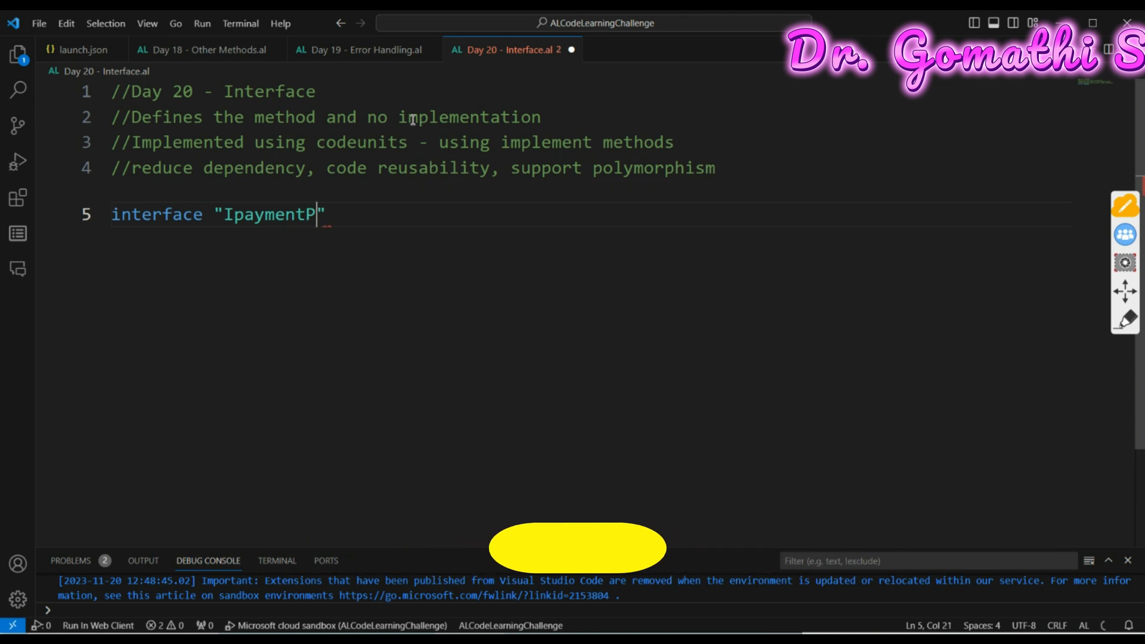
text(ri)
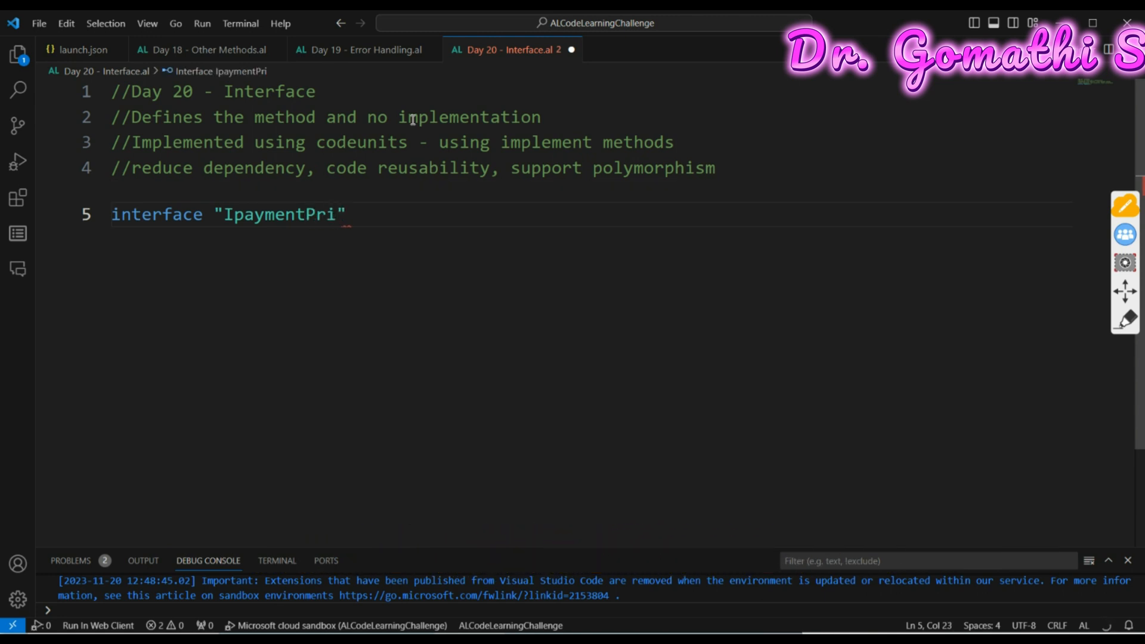
text(cess)
text({)
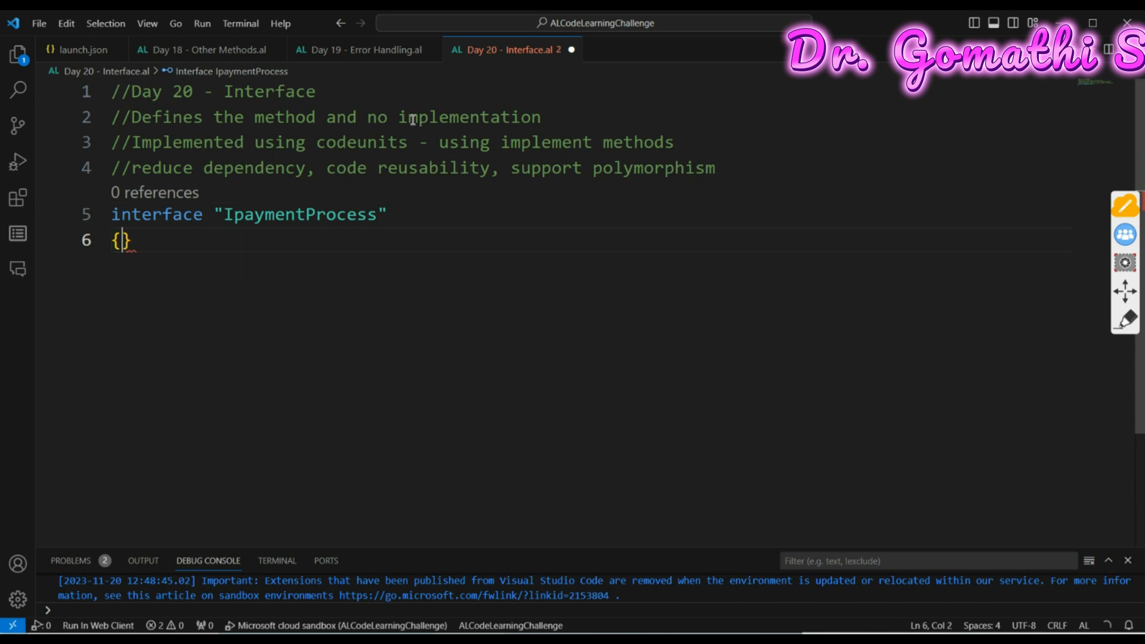
Declare procedure processPayment(amount: Decimal): Text in the interface and save the file
text(void processPayment(double amount);)
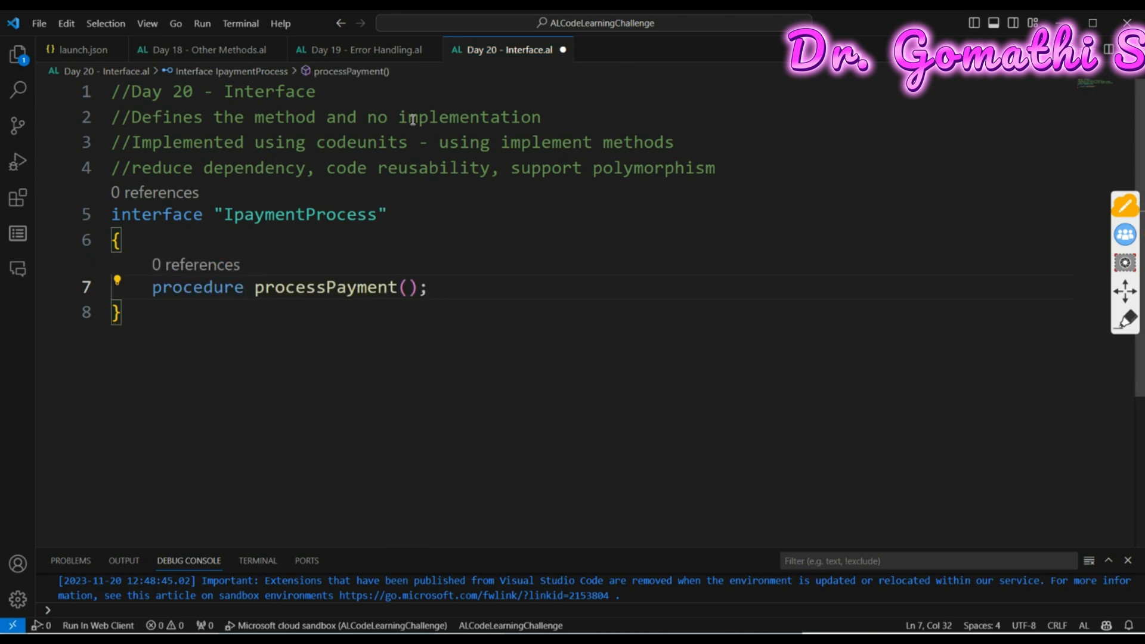
click(406, 287)
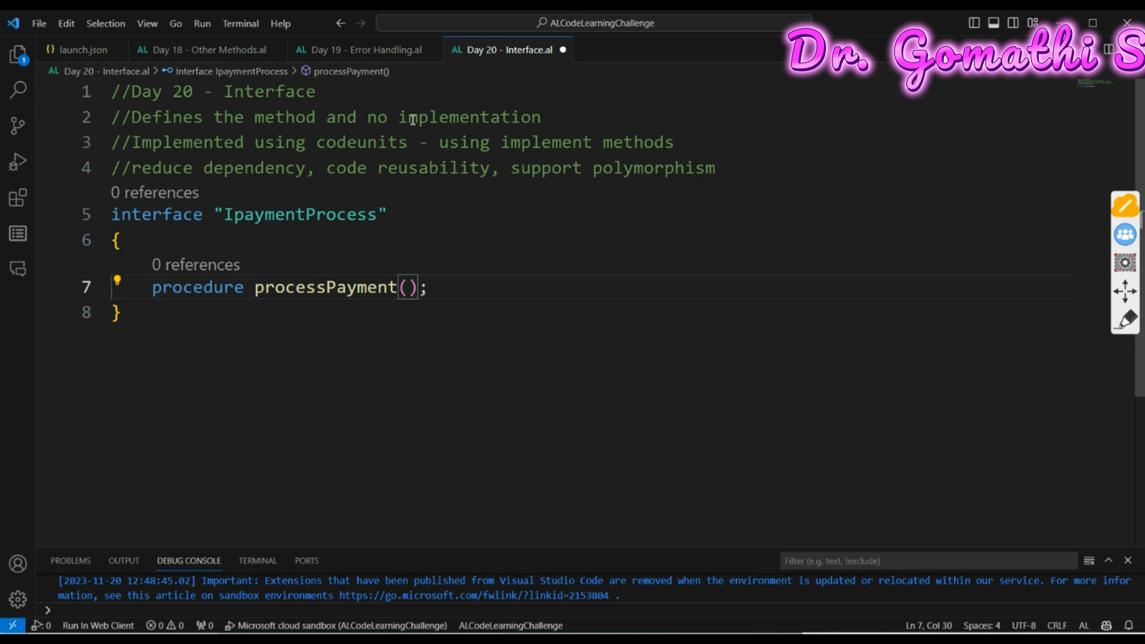
text(amount)
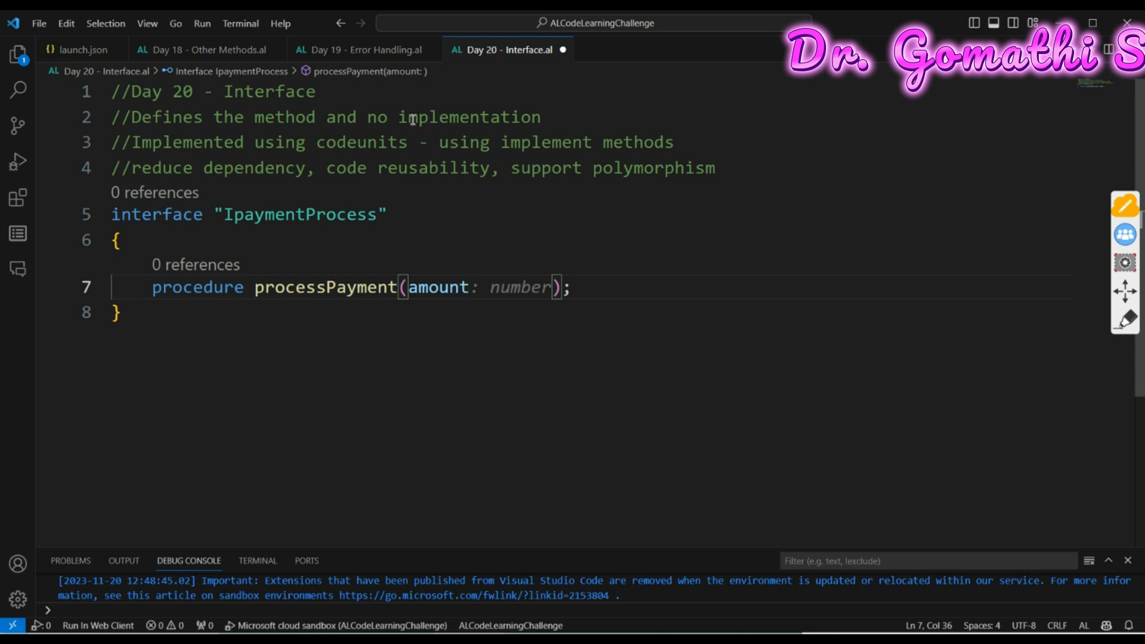
text(Decimal)
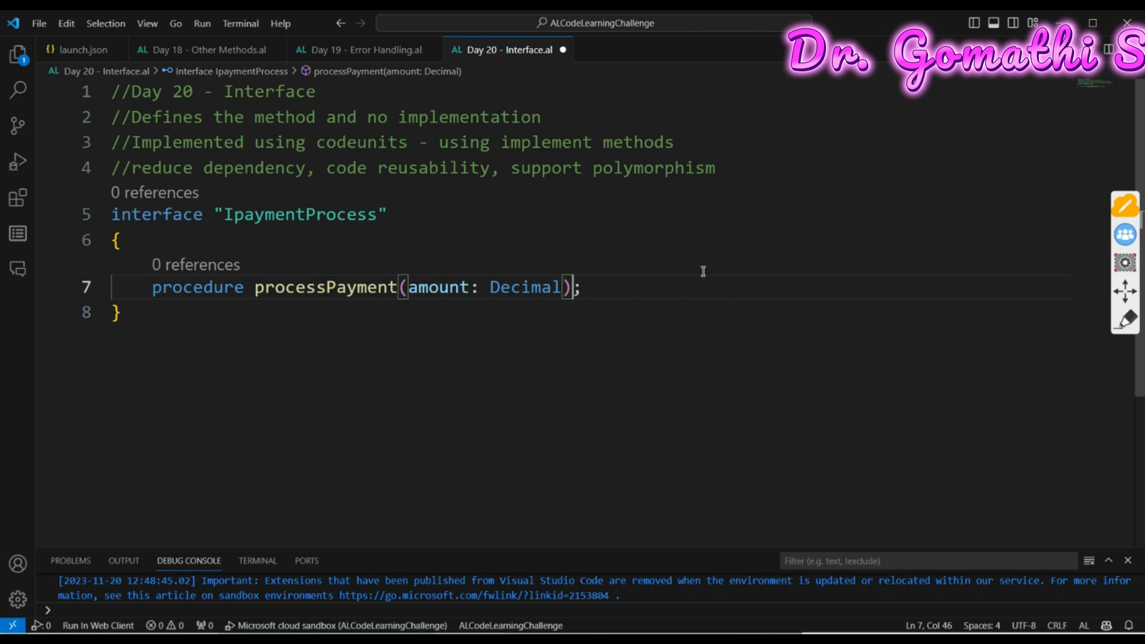
text(: Text)
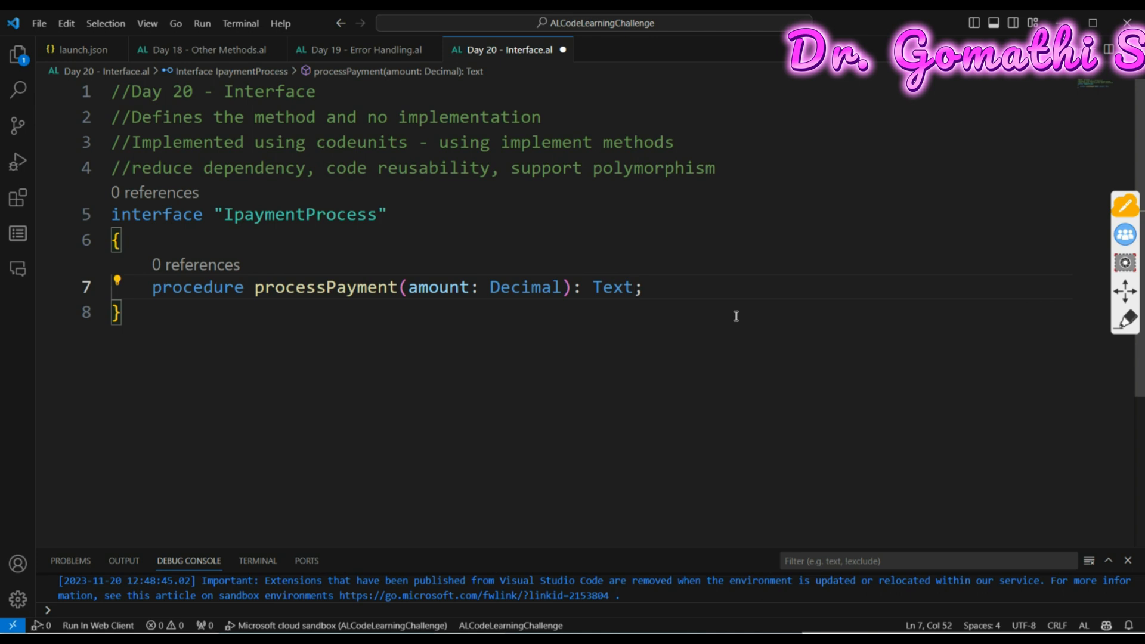
mouse_move(270, 322)
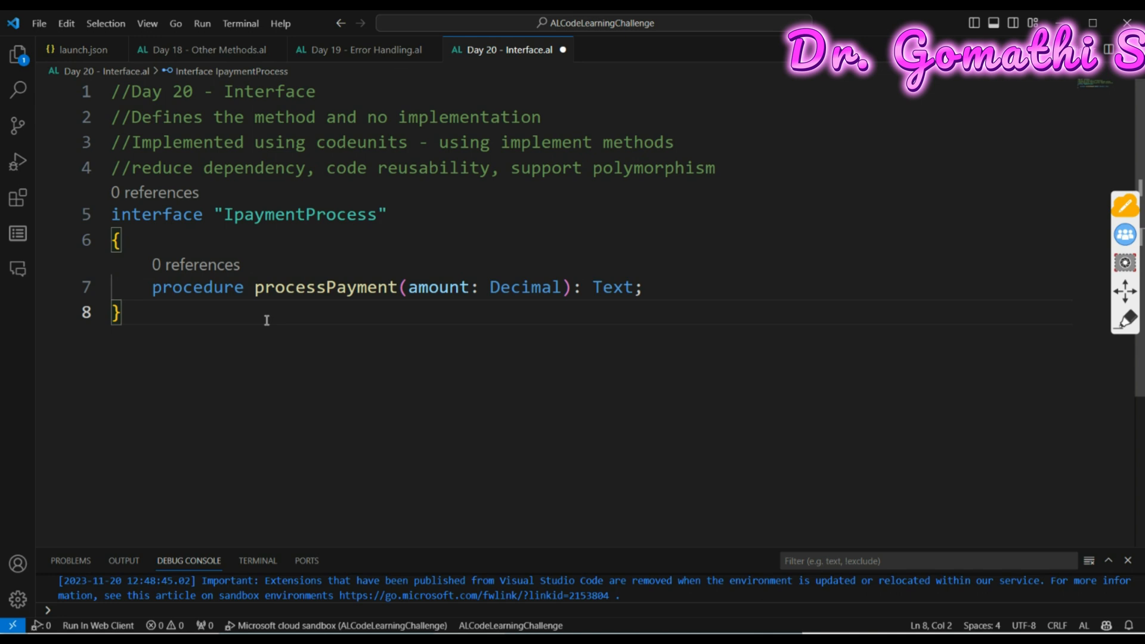
key(ctrl+s)
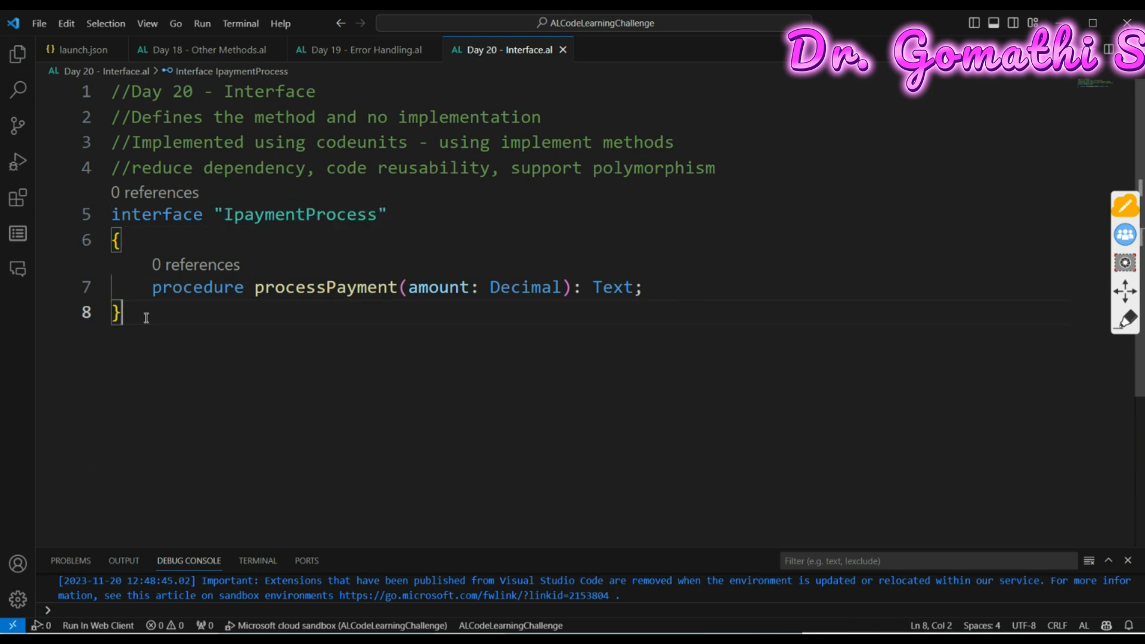
key(Enter)
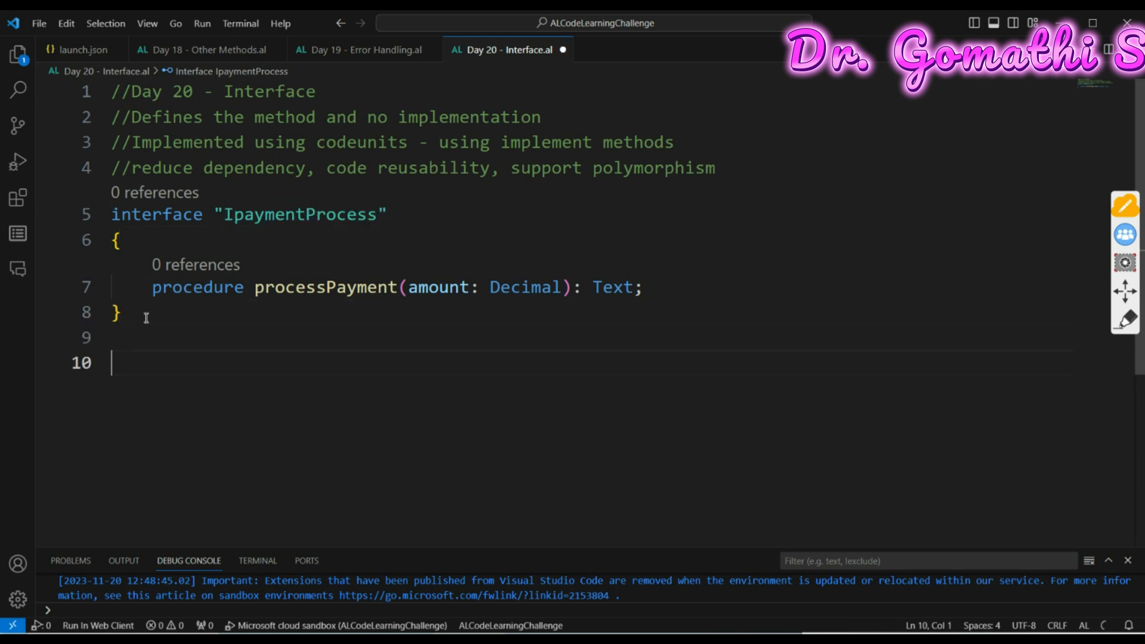
Insert codeunit 50101 from the tcodeunit snippet and rename it CreditCardPaymentProcessor
text(tco)
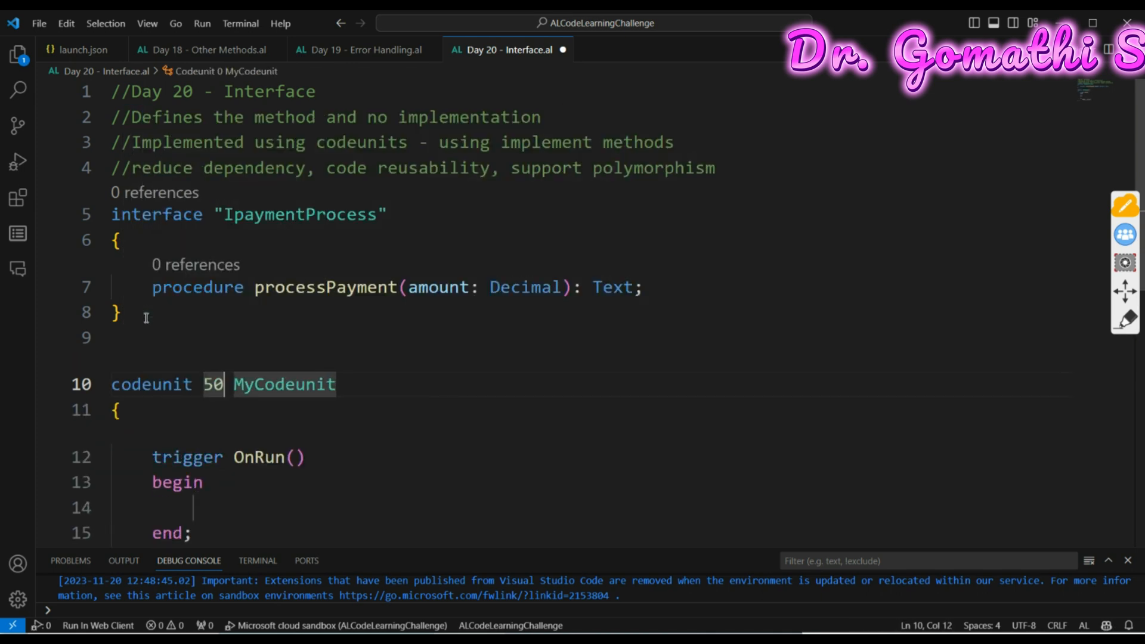
text(100)
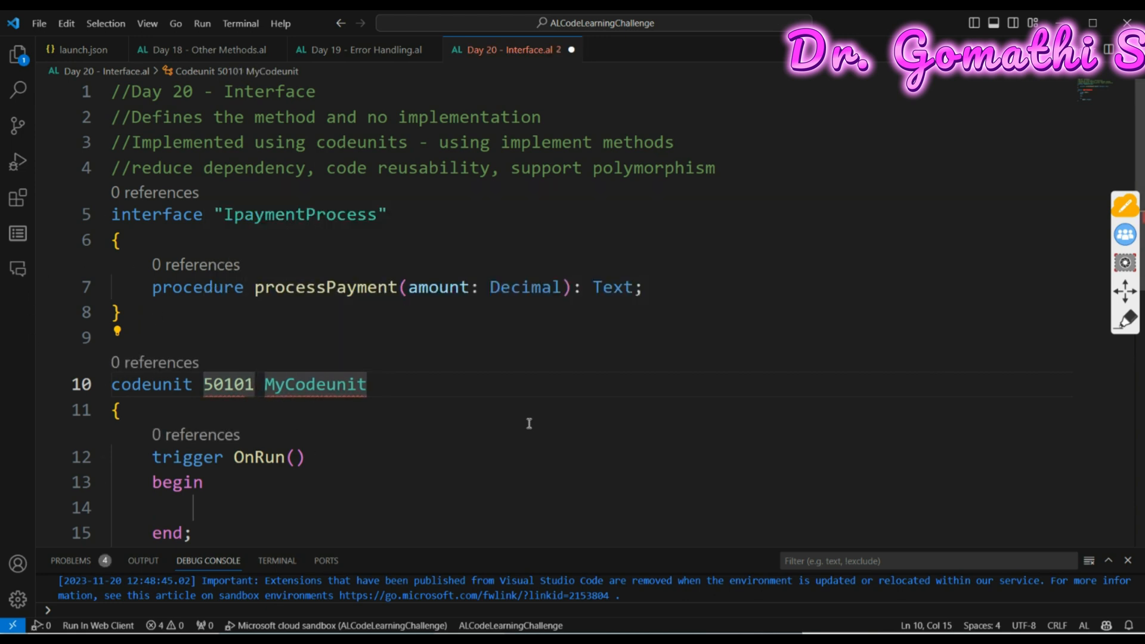
double_click(315, 384)
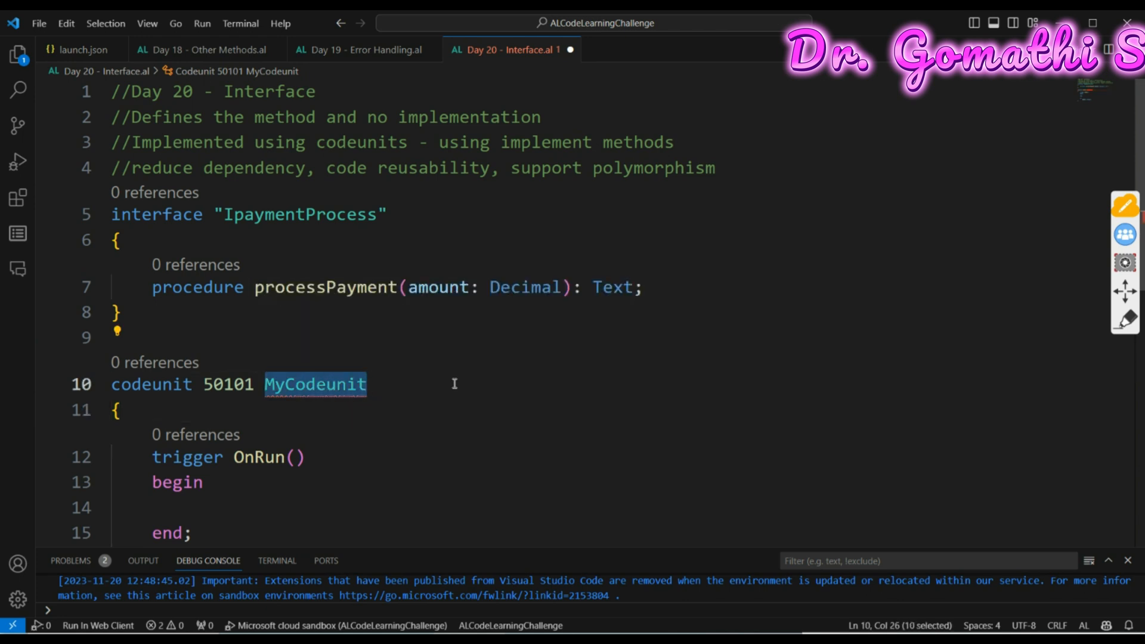
text(Credit)
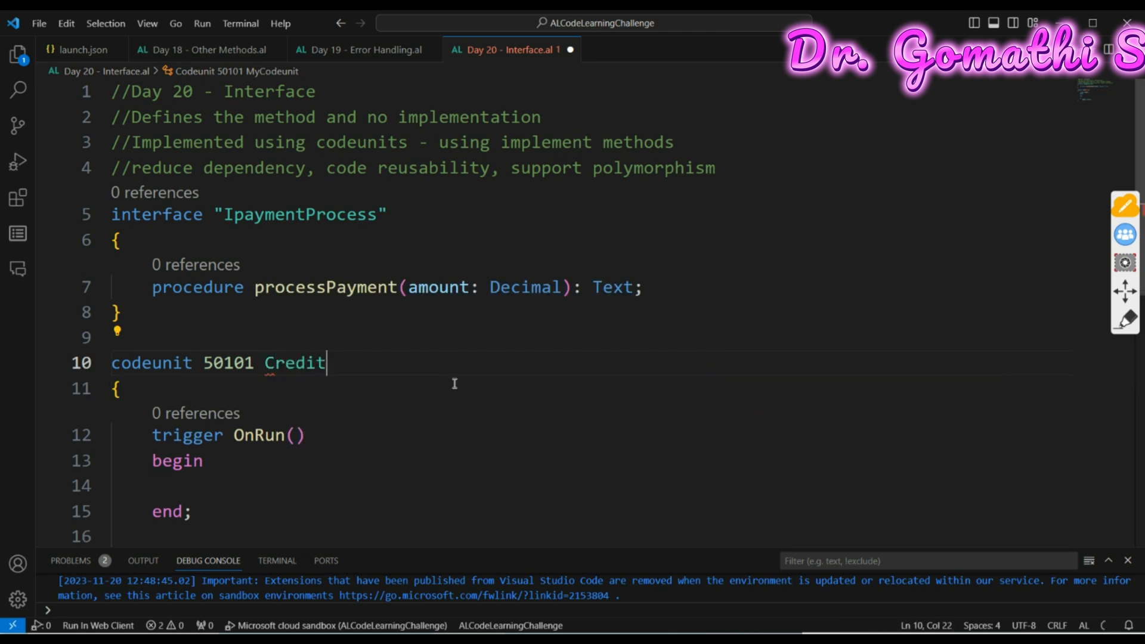
text(CardPaym)
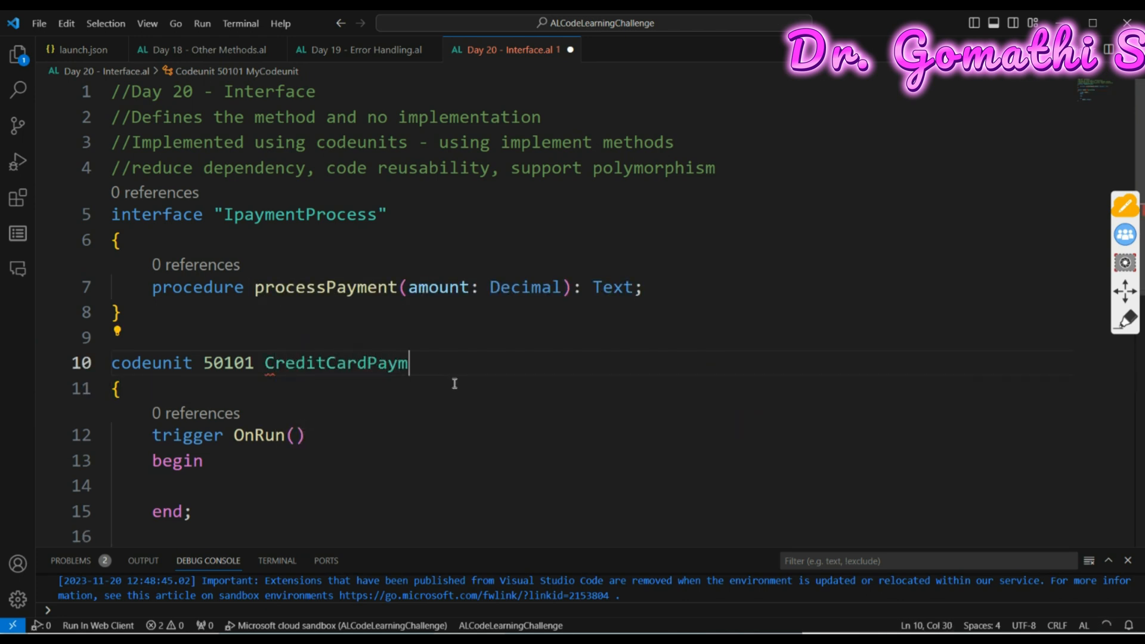
text(ent())
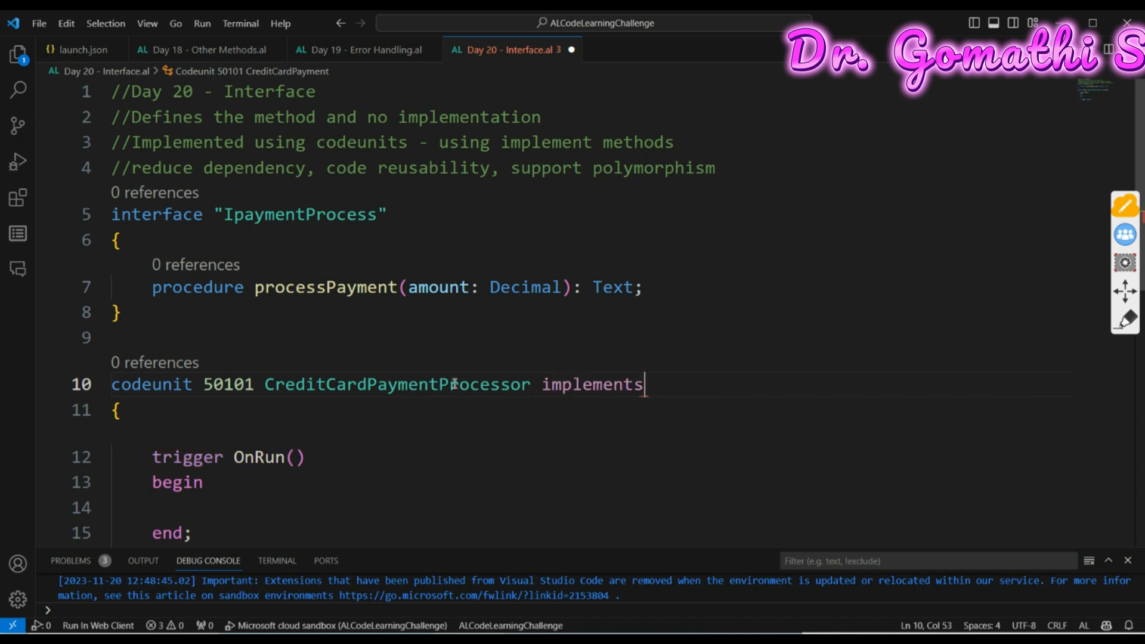
Implement IpaymentProcess, generating a processPayment stub in place of OnRun
text(IpaymentProcess)
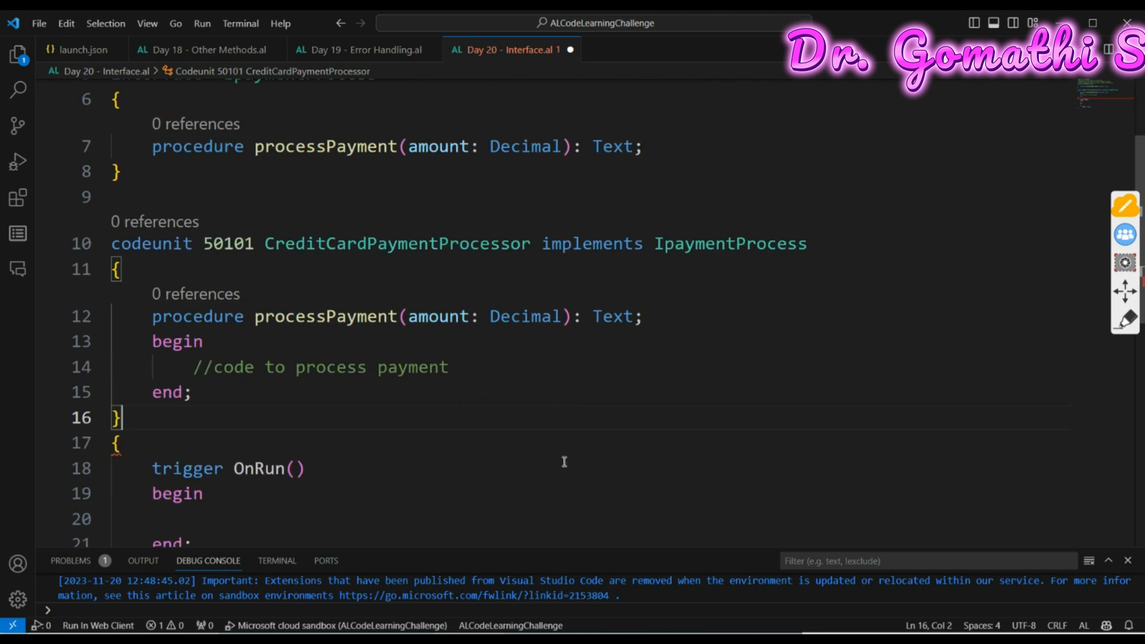
mouse_move(248, 324)
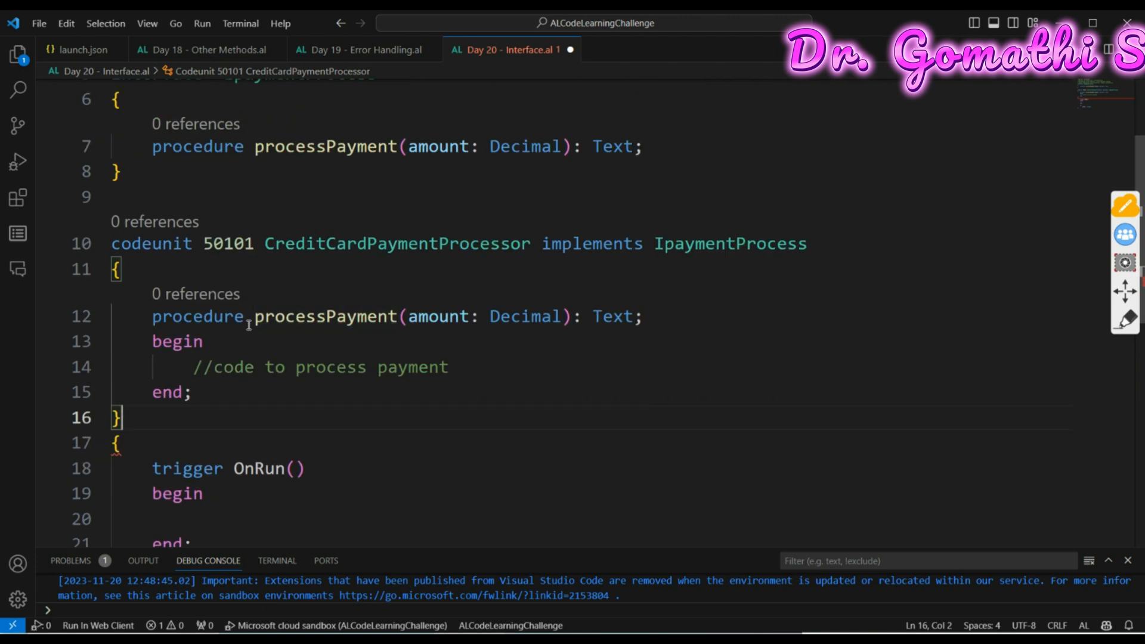
scroll(down, 3)
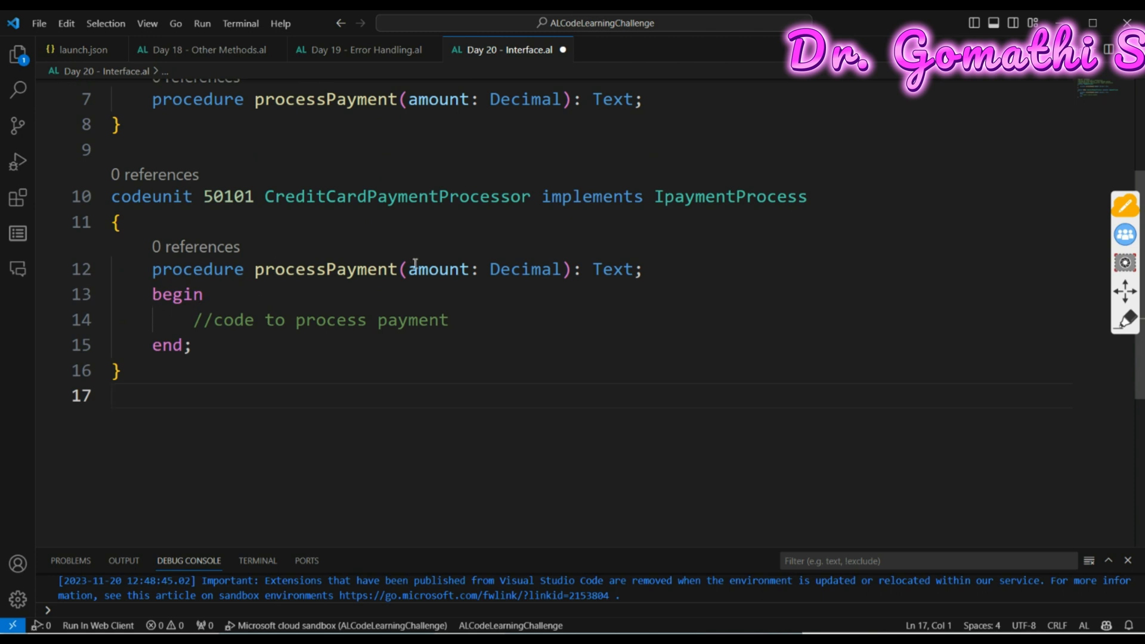
mouse_move(268, 287)
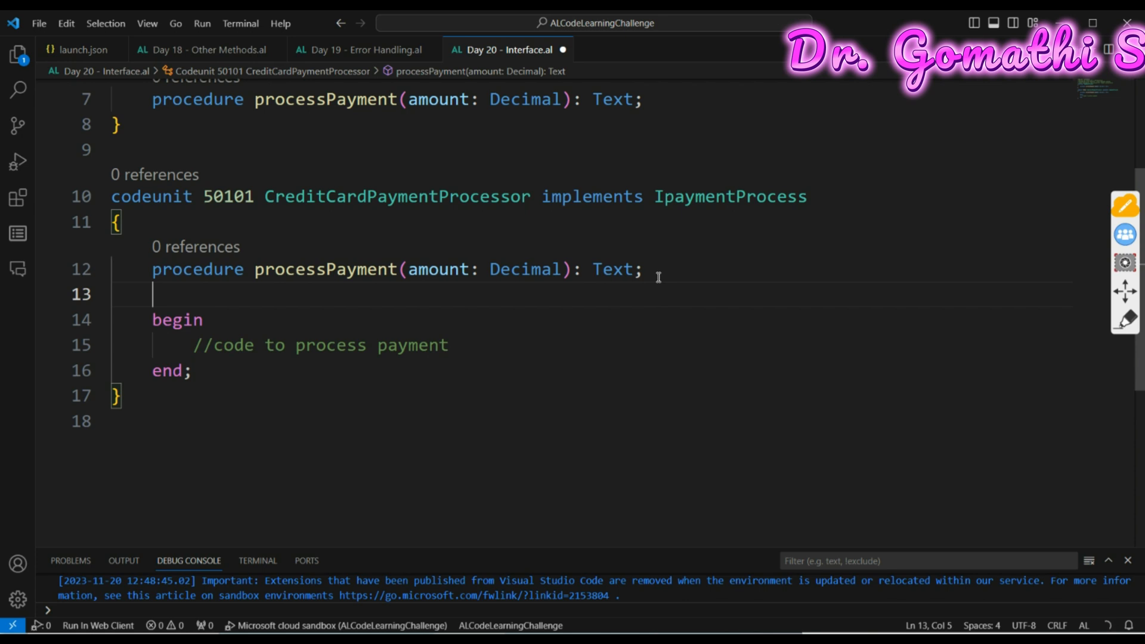
Declare ConfirmataionMessage as Label 'Oayment of %1 processed via credit card' in processPayment
text(var)
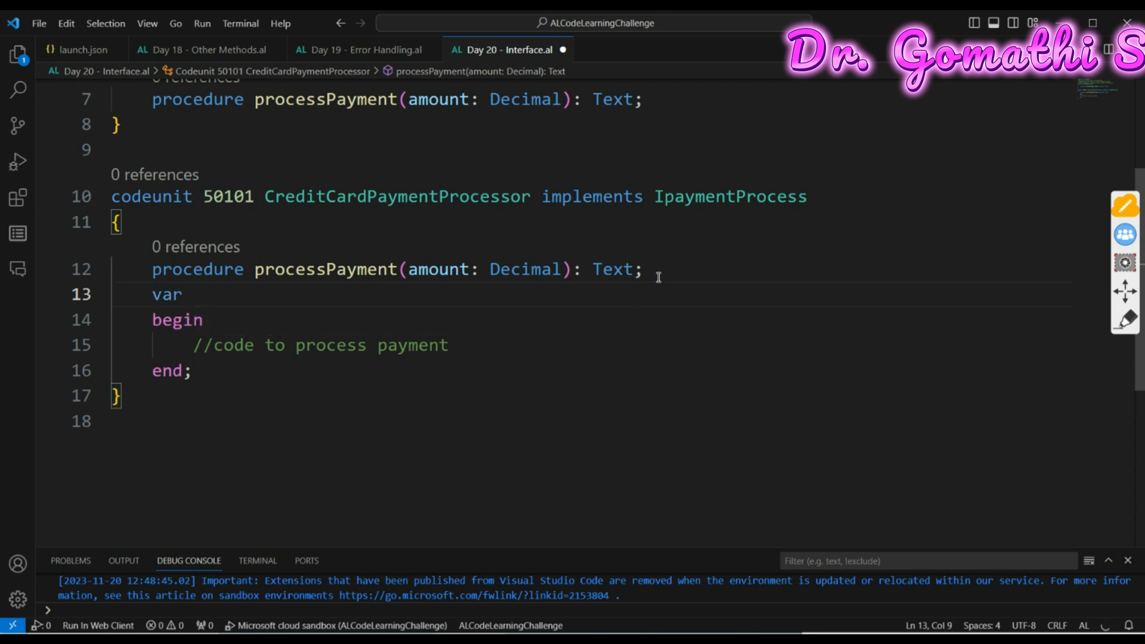
text(Conf)
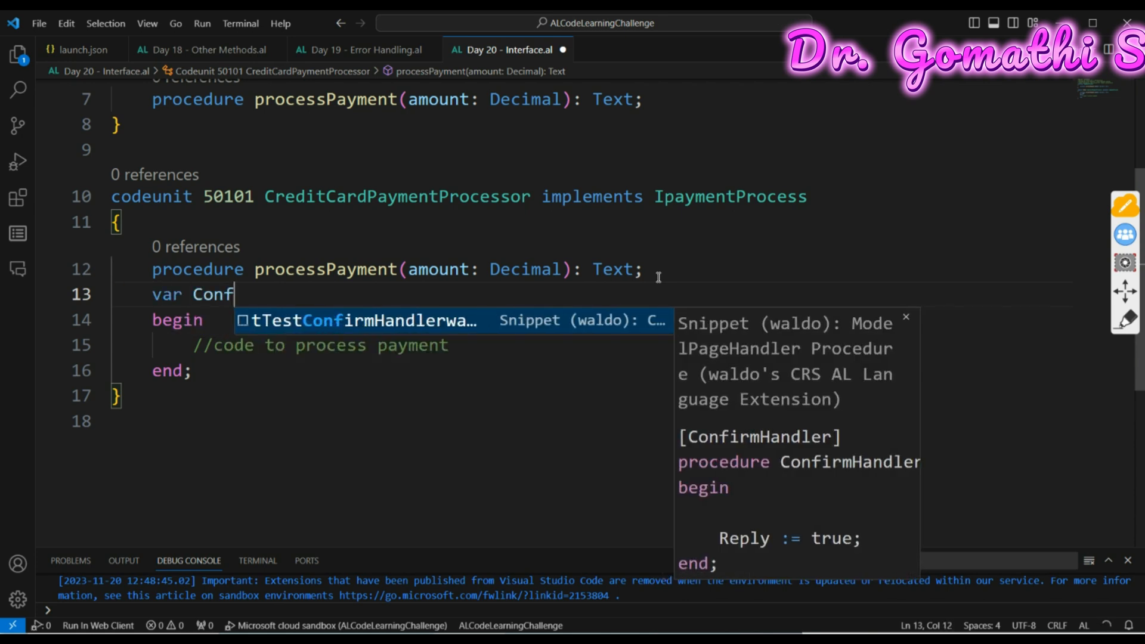
text(irmata)
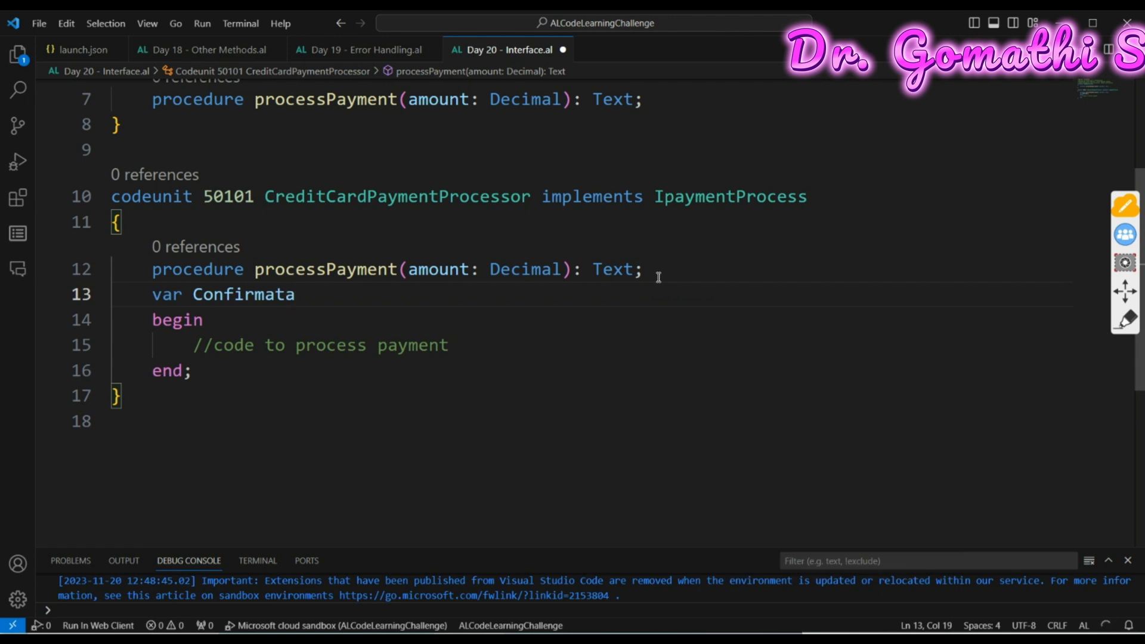
text(ionText: Text;)
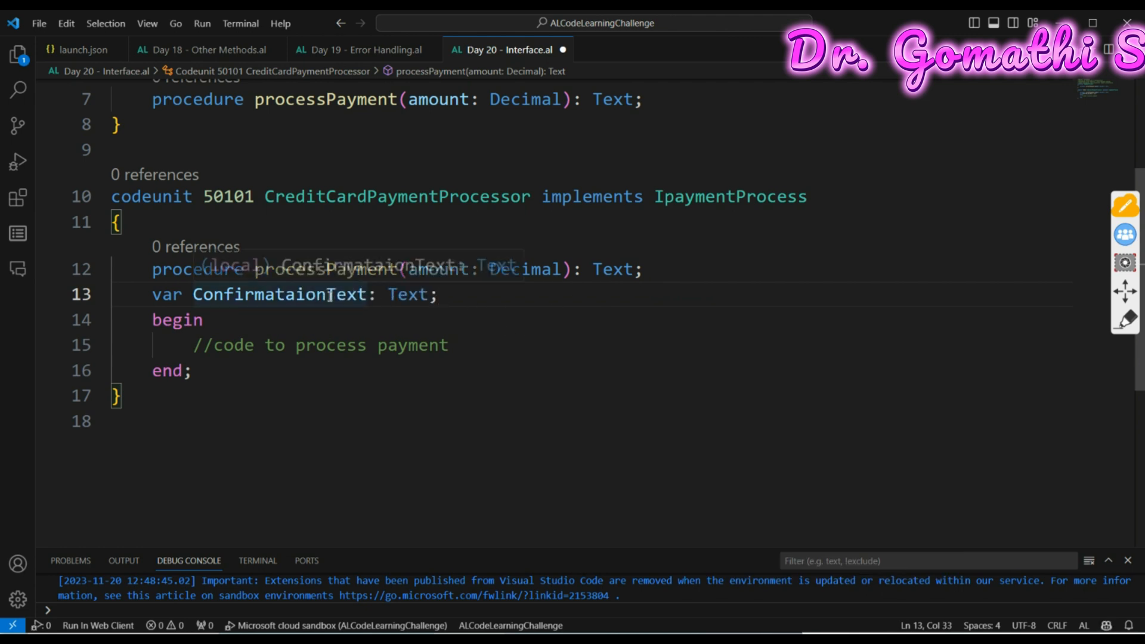
double_click(346, 294)
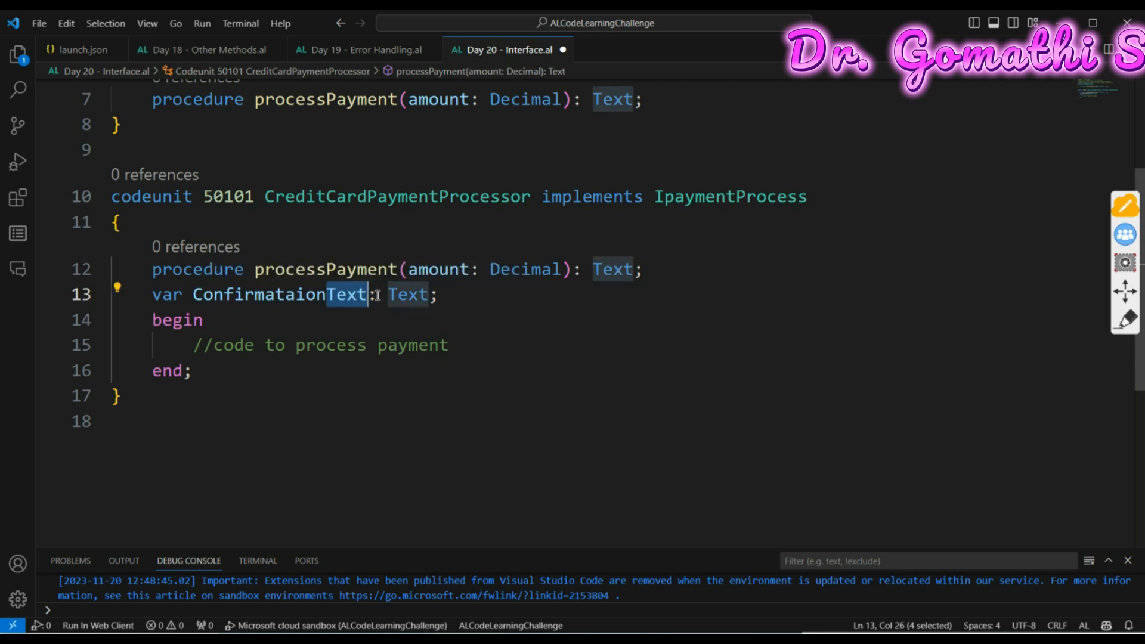
text(Message)
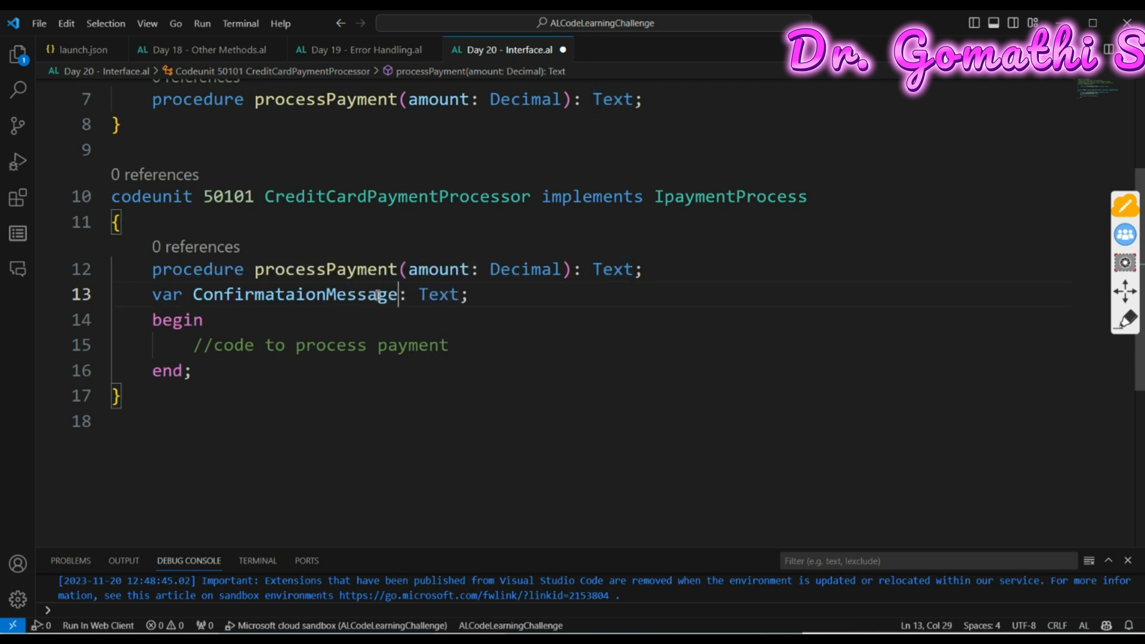
double_click(438, 294)
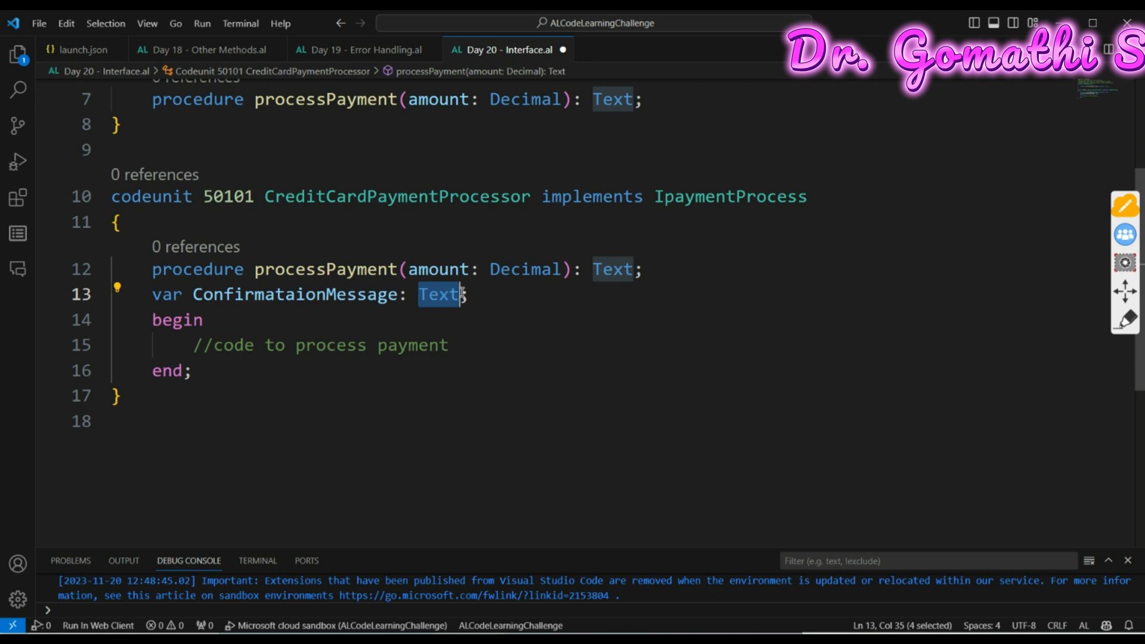
text(Label ')
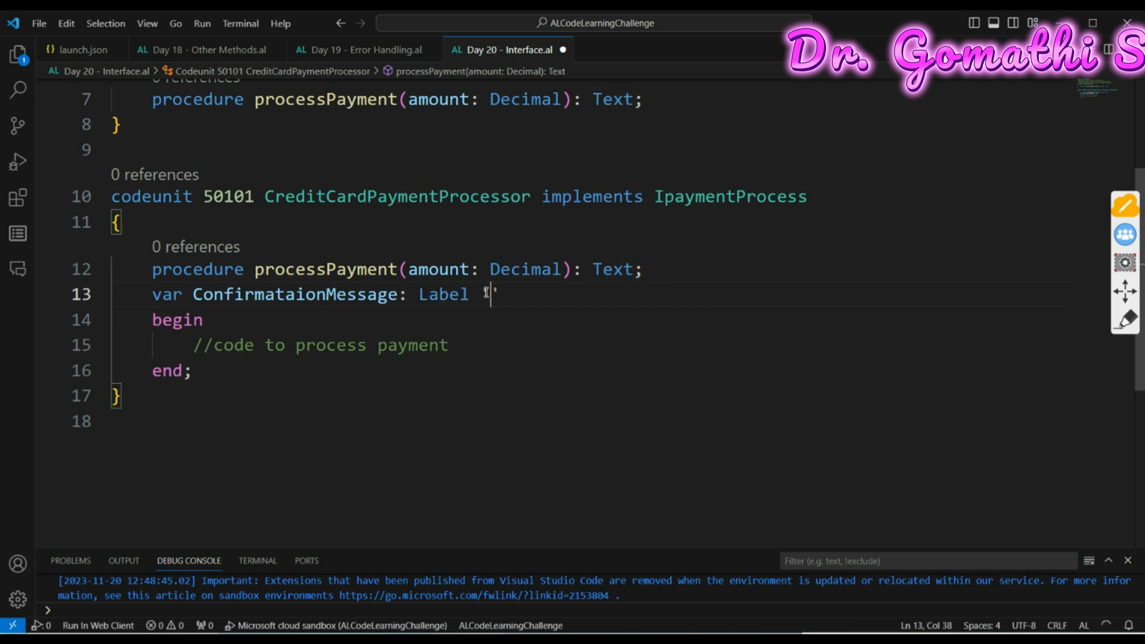
text(Oayment)
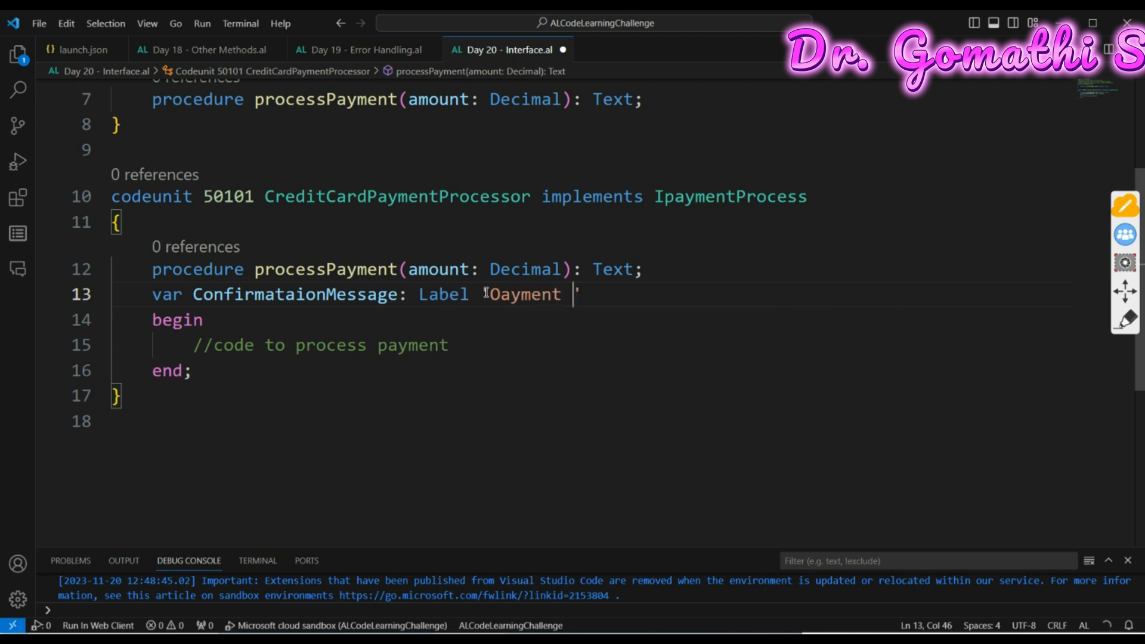
text(of %1 has been processed';)
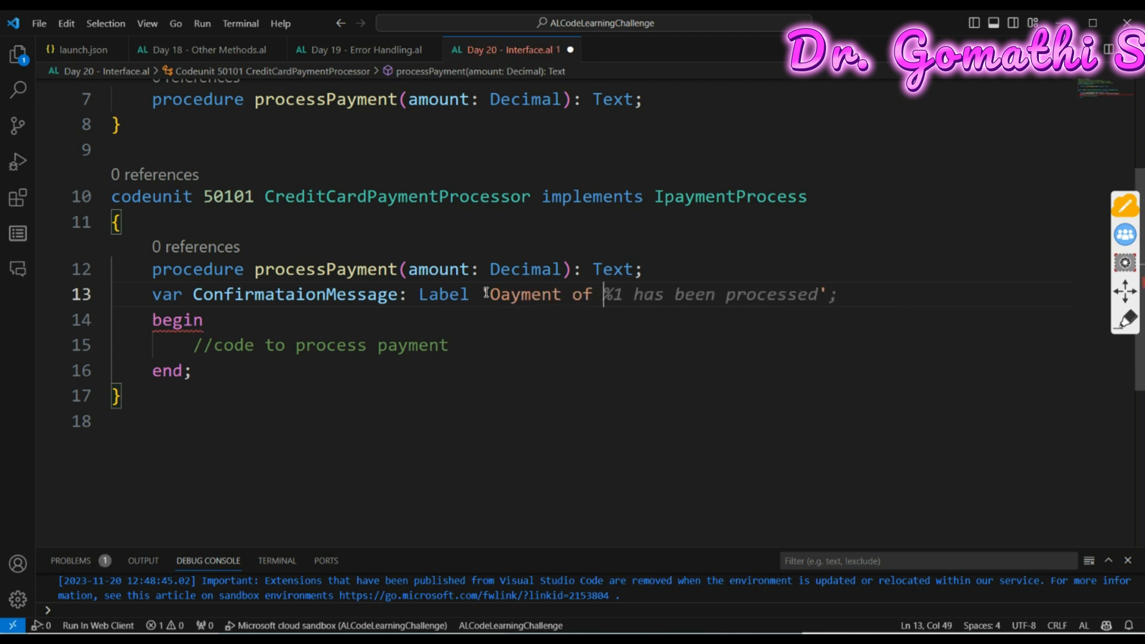
text(processd)
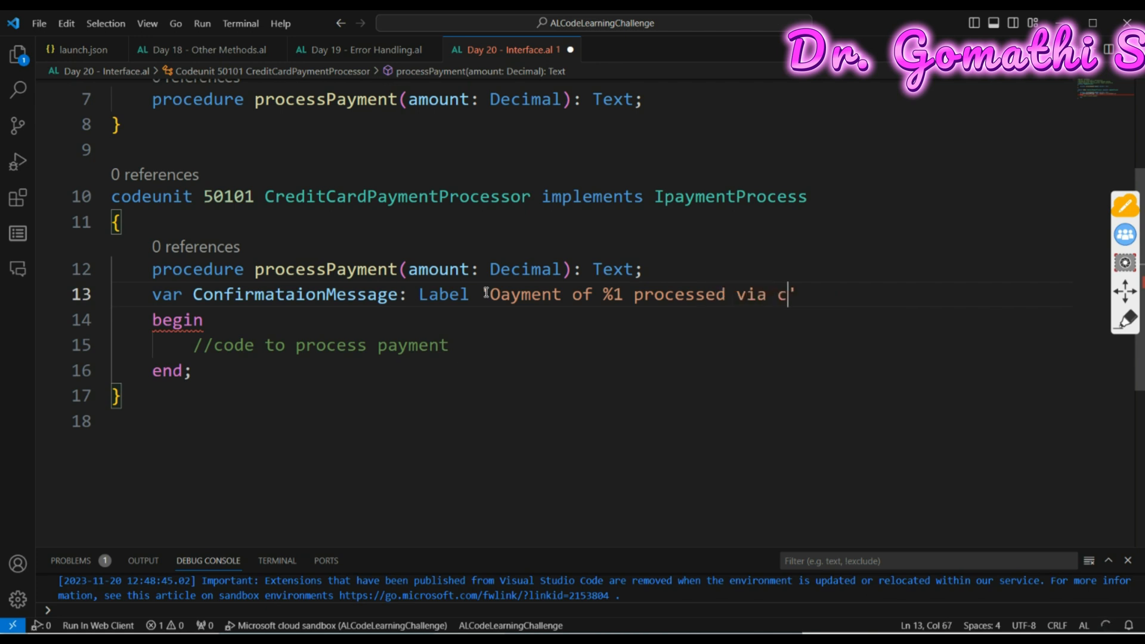
text(redit casr)
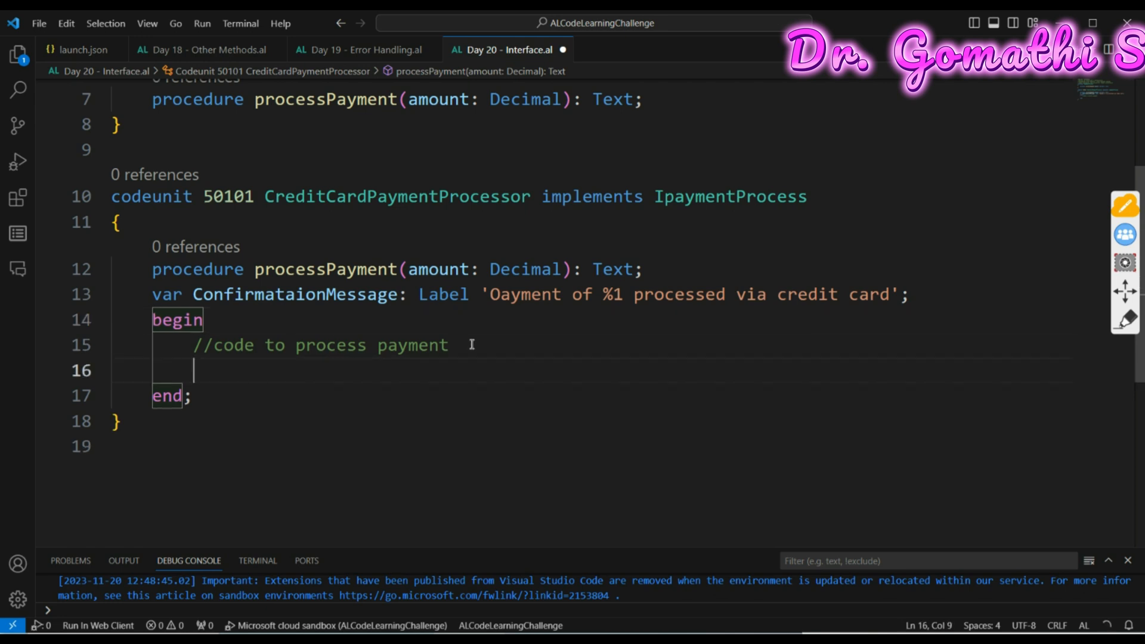
Make processPayment return exit(StrSubstNo(ConfirmataionMessage, amount));
text(exit(ConfirmataionMessage, amount);)
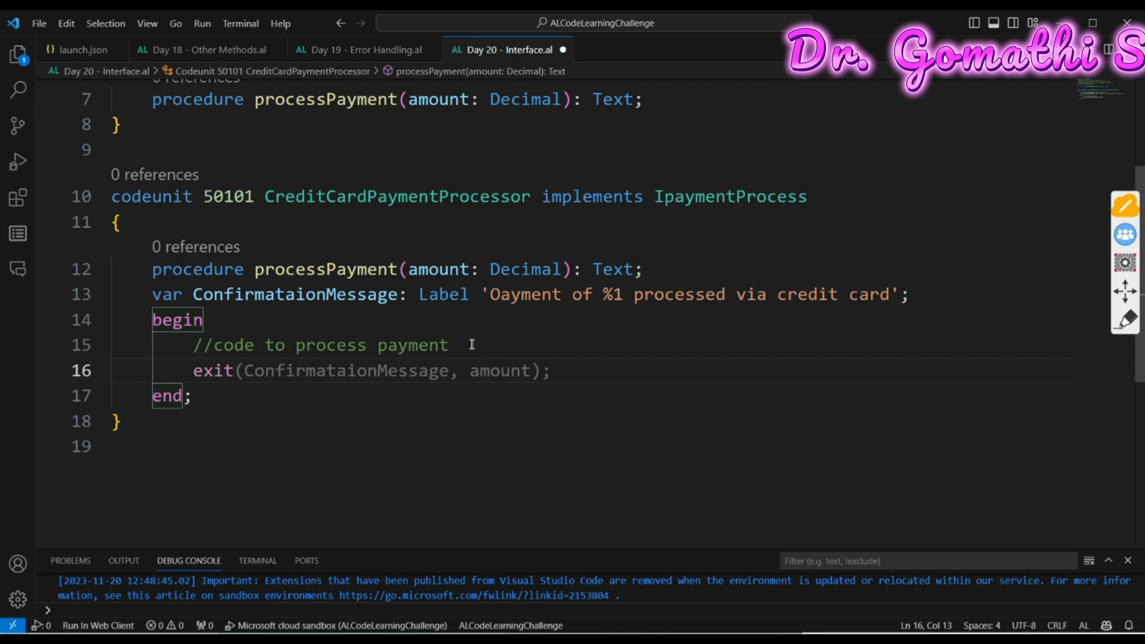
text(Str))
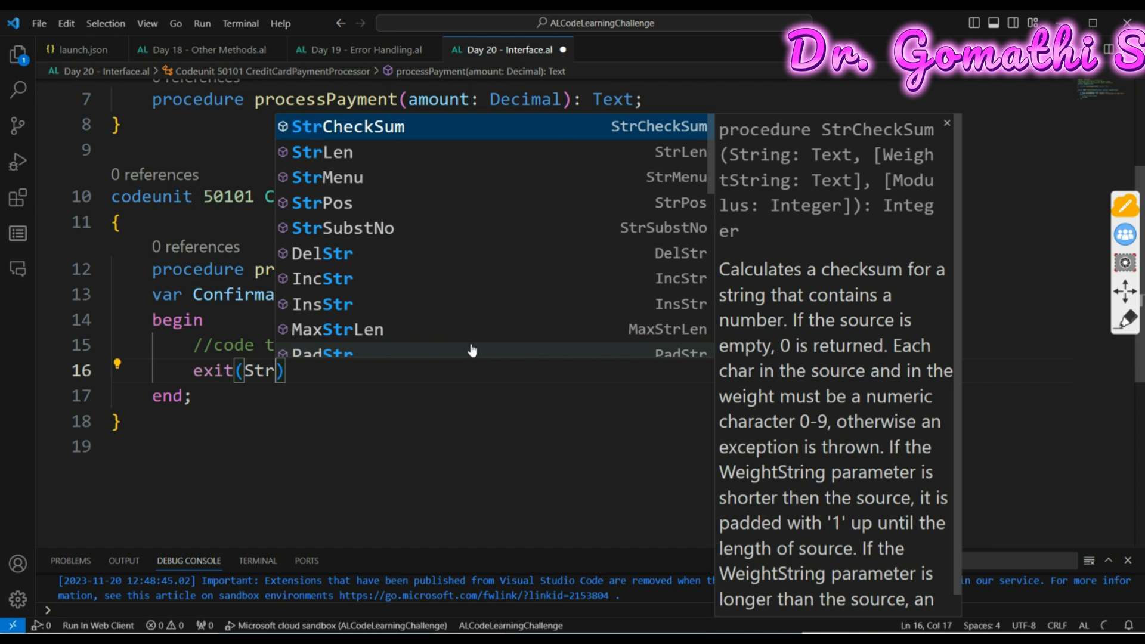
text(s)
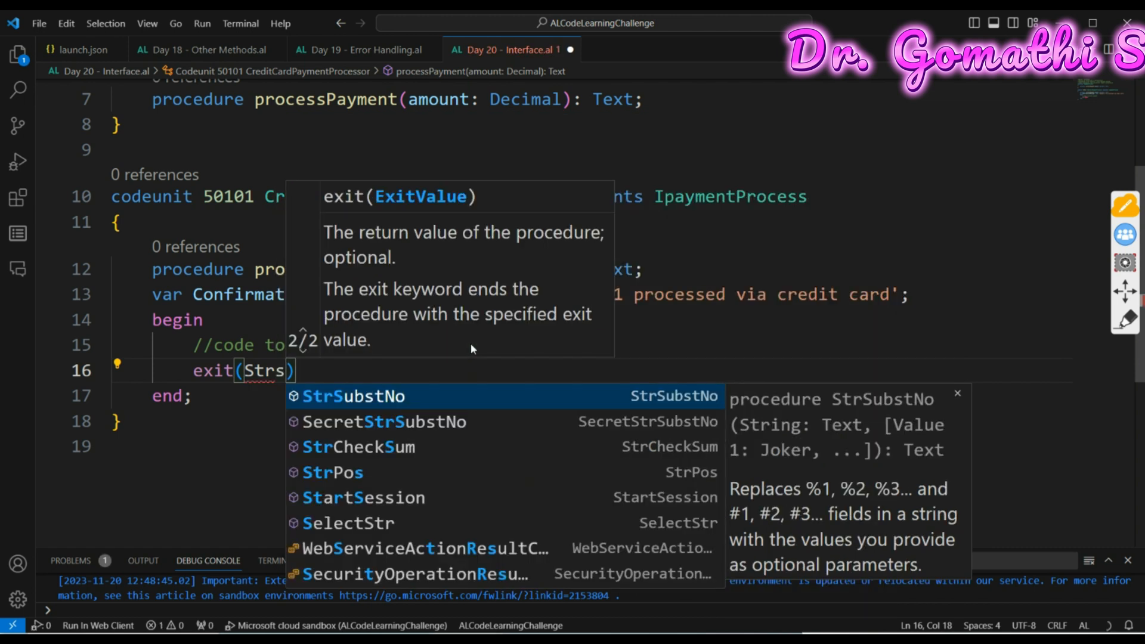
key(Tab)
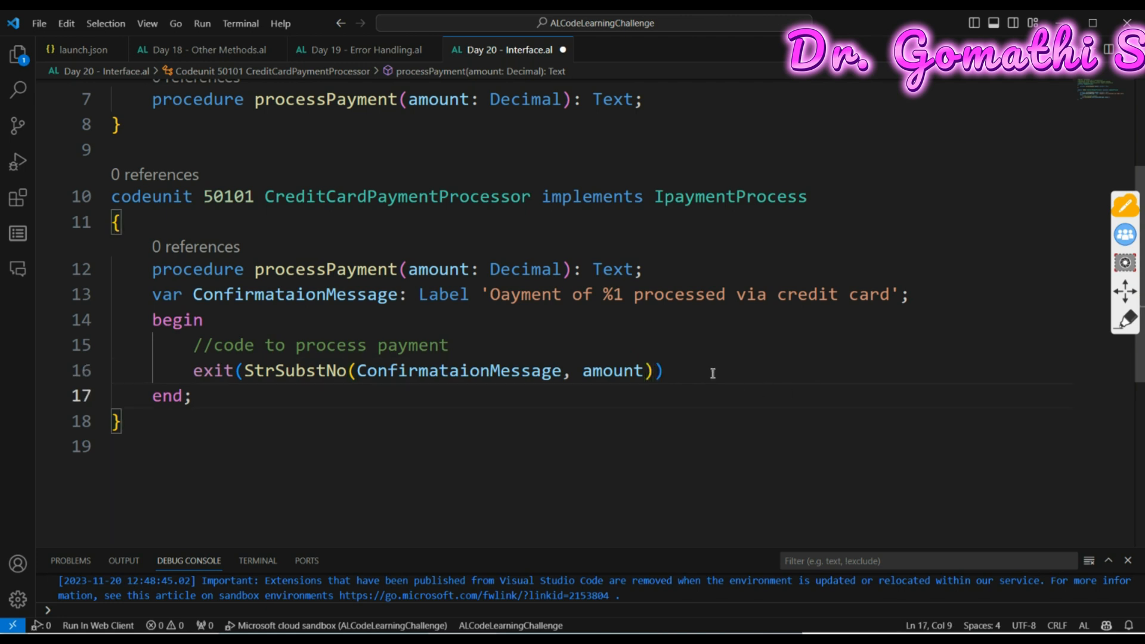
text(;)
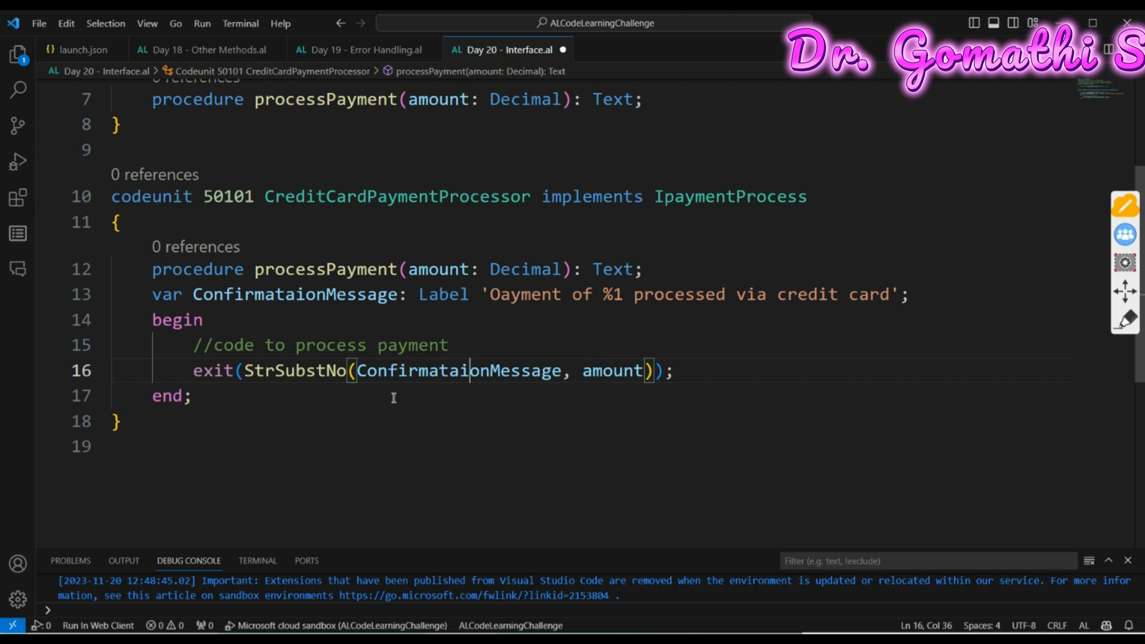
mouse_move(427, 566)
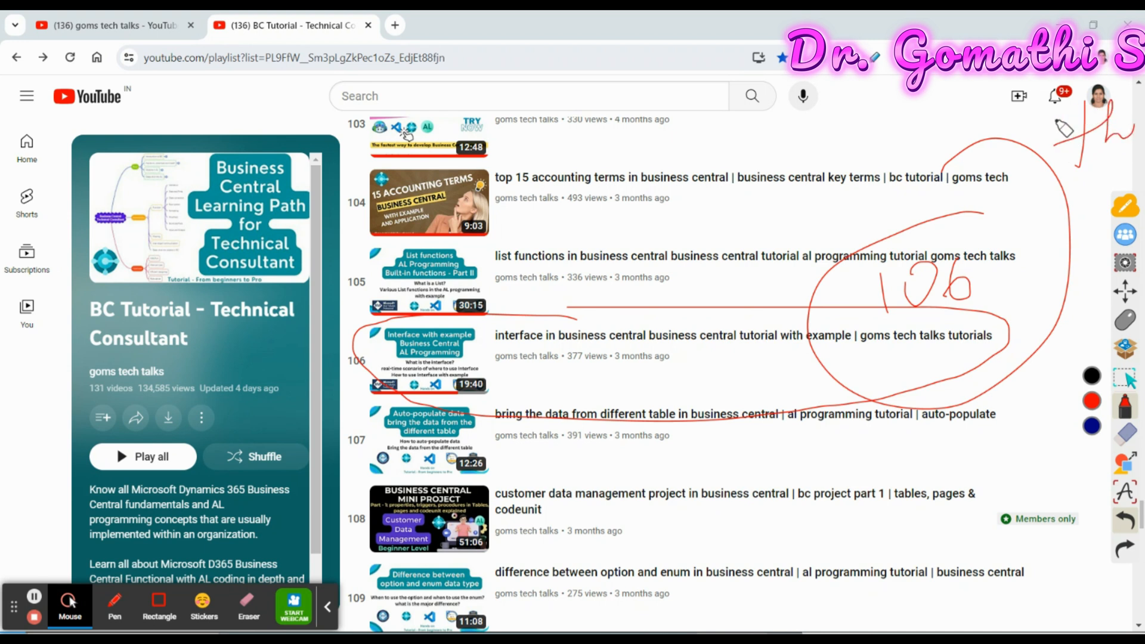
mouse_move(642, 376)
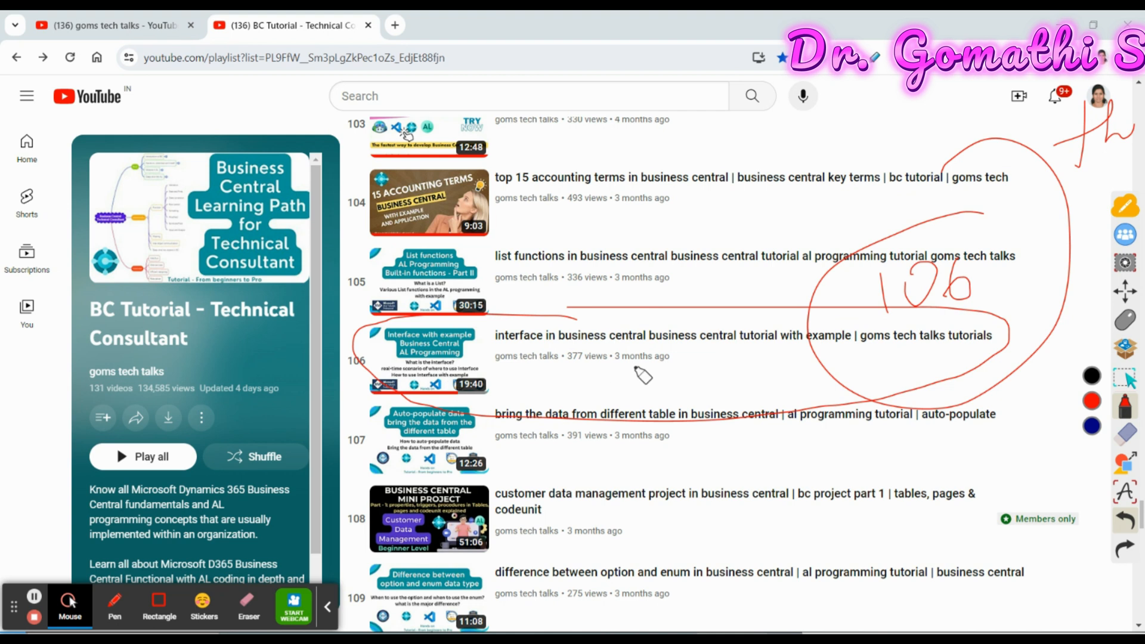
mouse_move(635, 354)
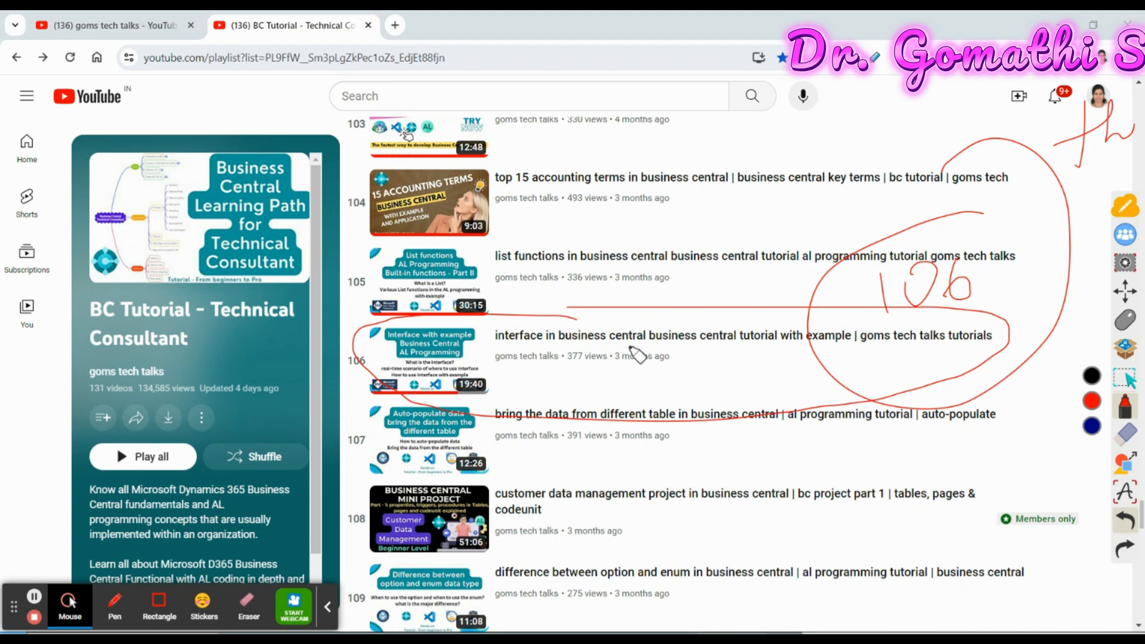
mouse_move(653, 332)
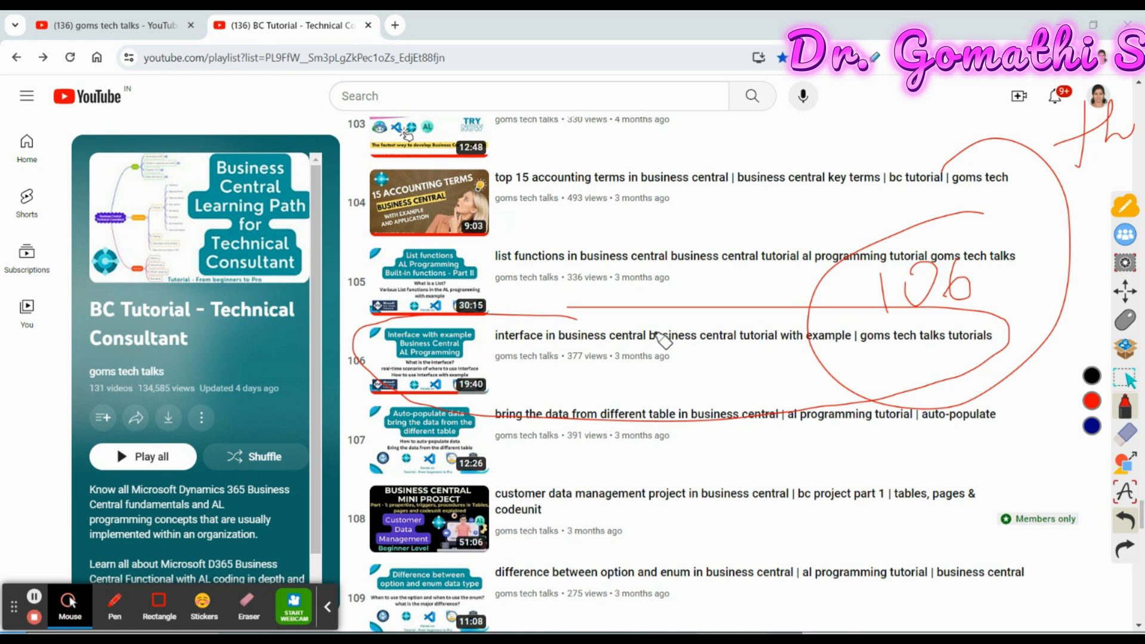
mouse_move(650, 327)
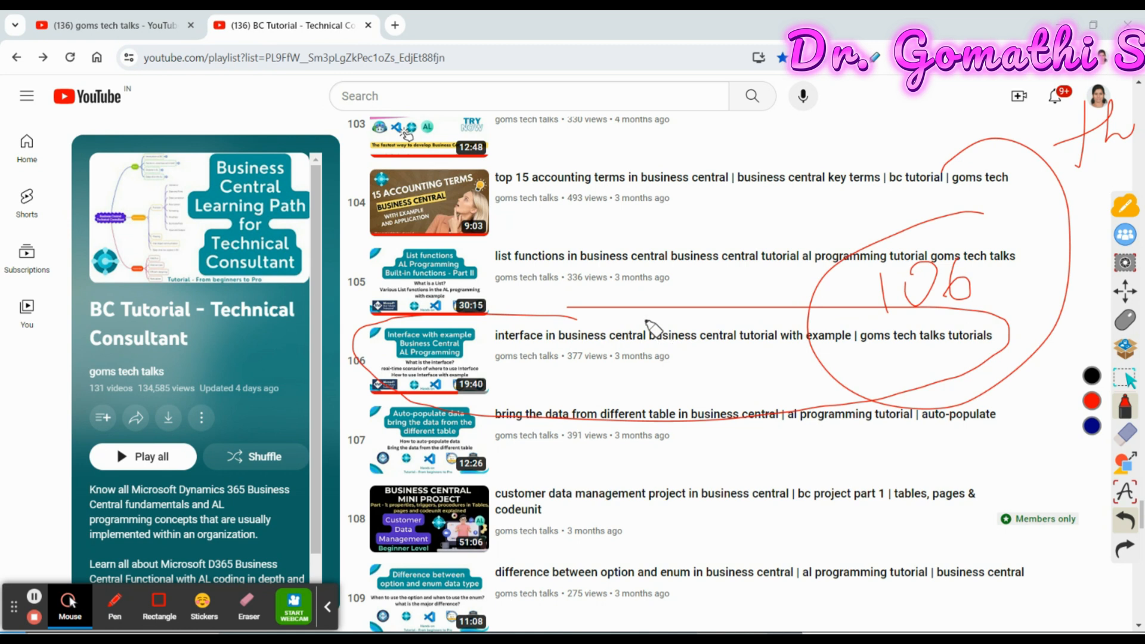